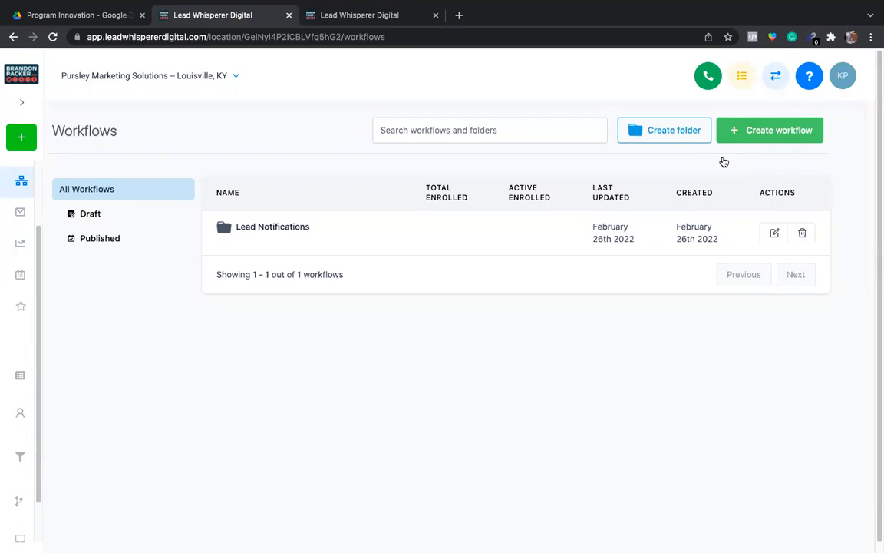
mouse_move(441, 79)
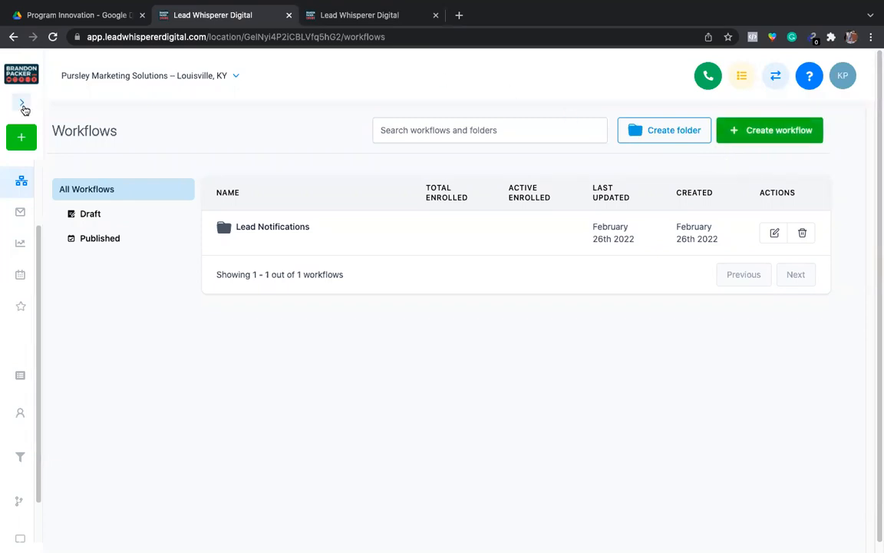
Step: Expand the left sidebar to show section names like Marketing, Contacts and Settings
click(22, 104)
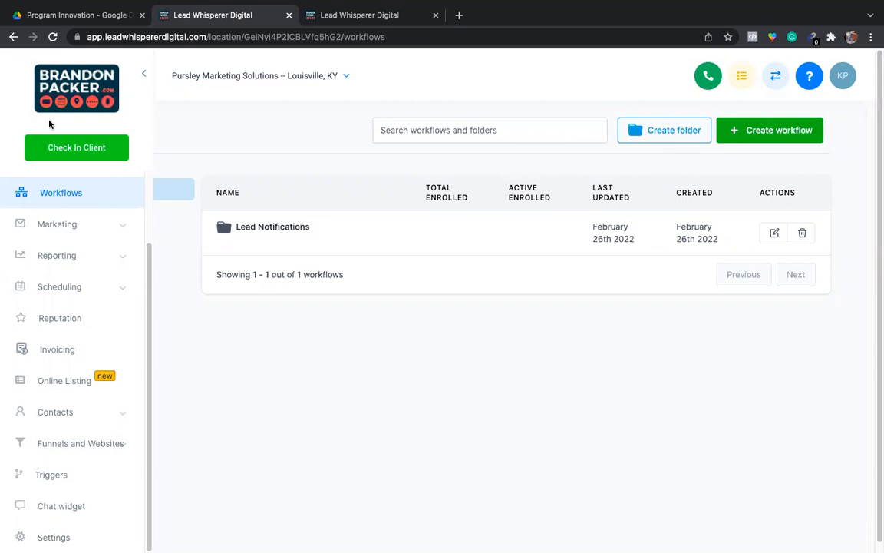
mouse_move(51, 474)
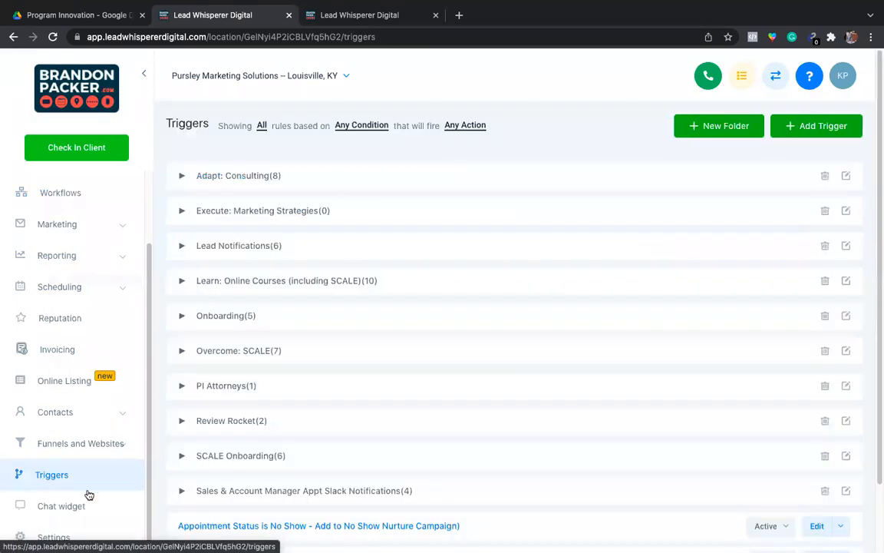
Step: Inspect the Free Mini Course trigger's actions in Lead Notifications, then return to Triggers
click(181, 245)
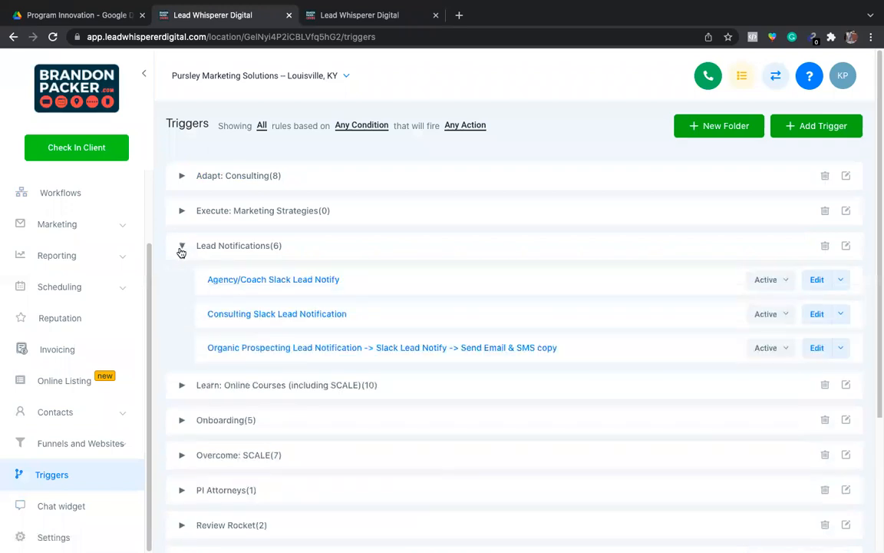
click(181, 246)
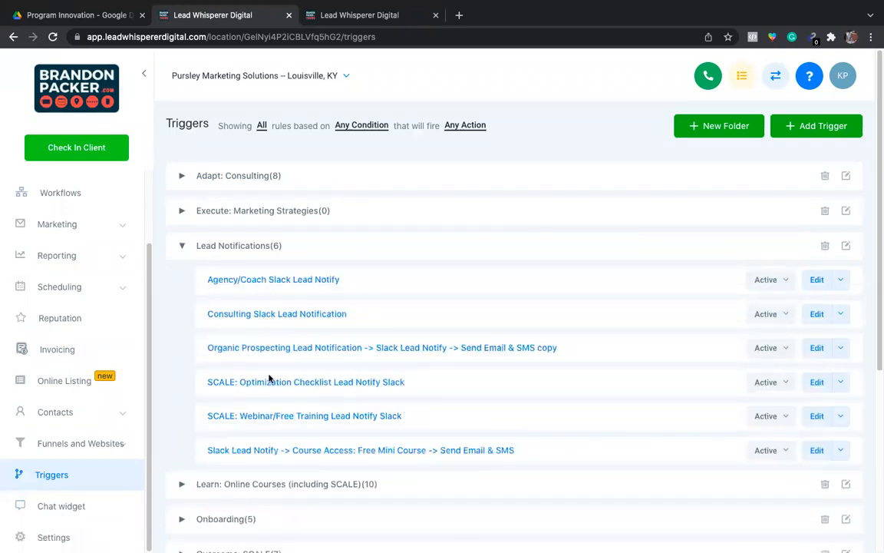
click(361, 450)
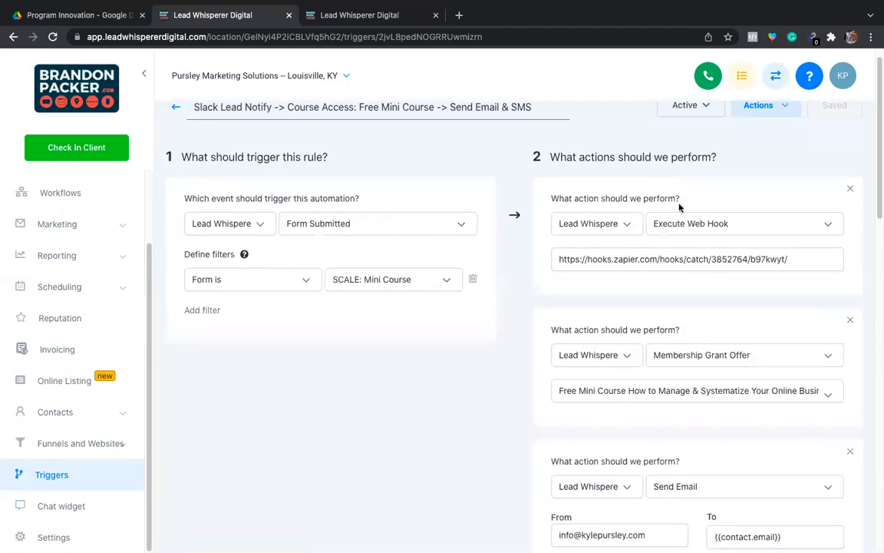
scroll(down, 3)
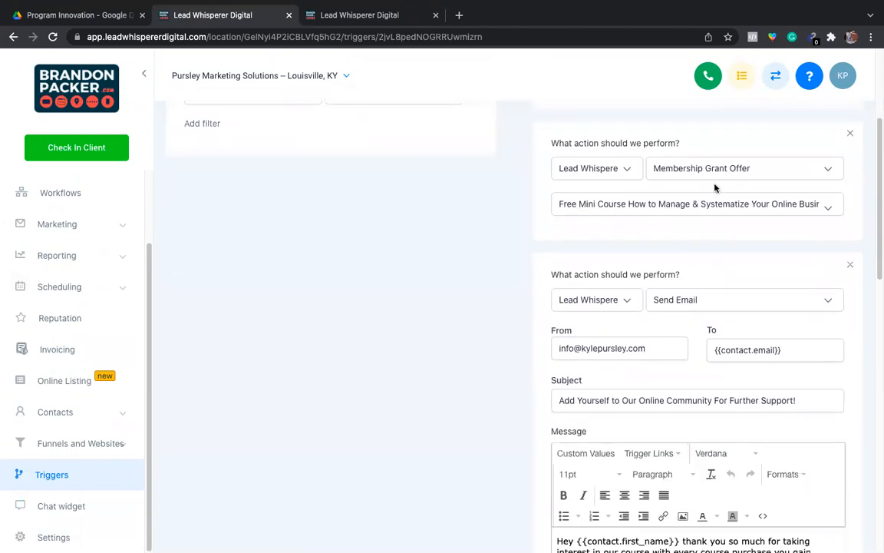
scroll(down, 3)
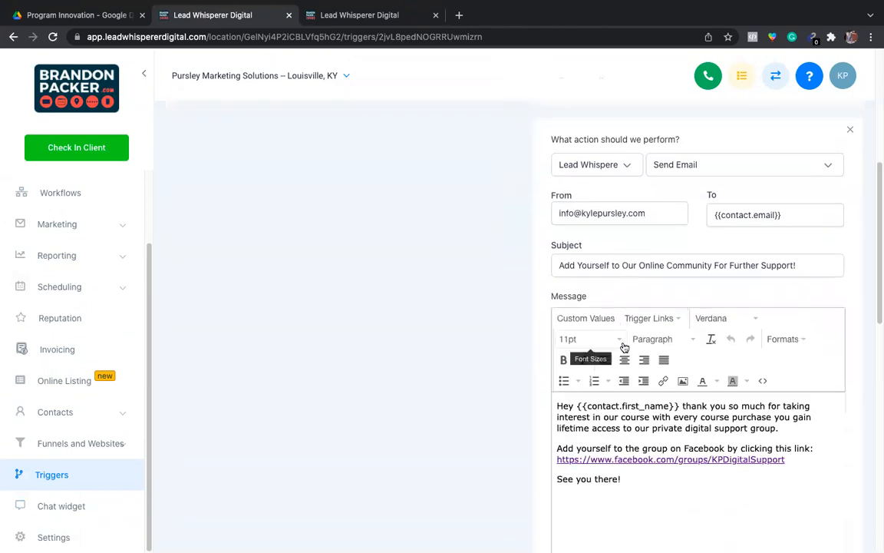
scroll(down, 3)
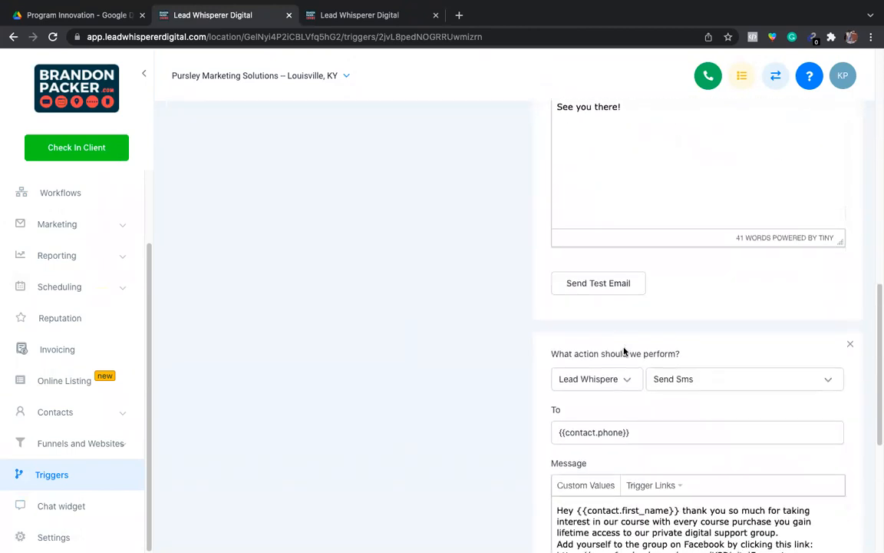
scroll(up, 3)
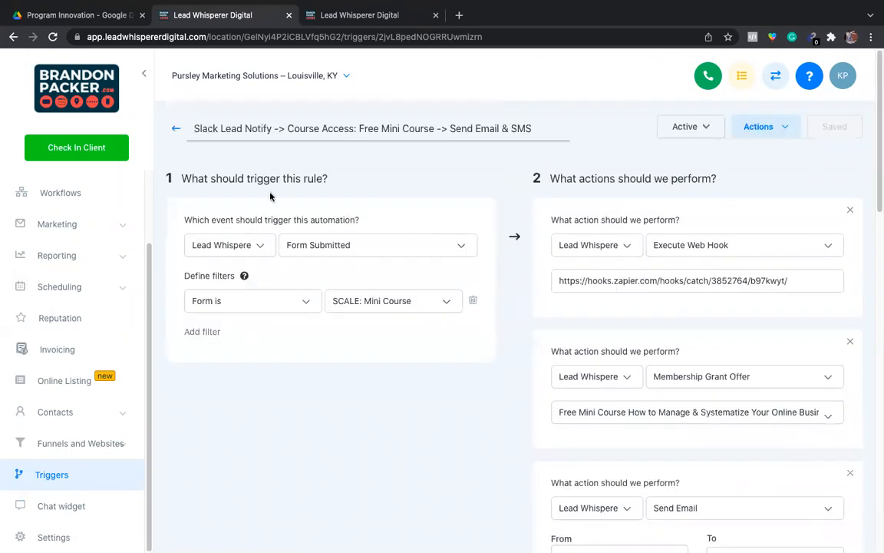
click(175, 128)
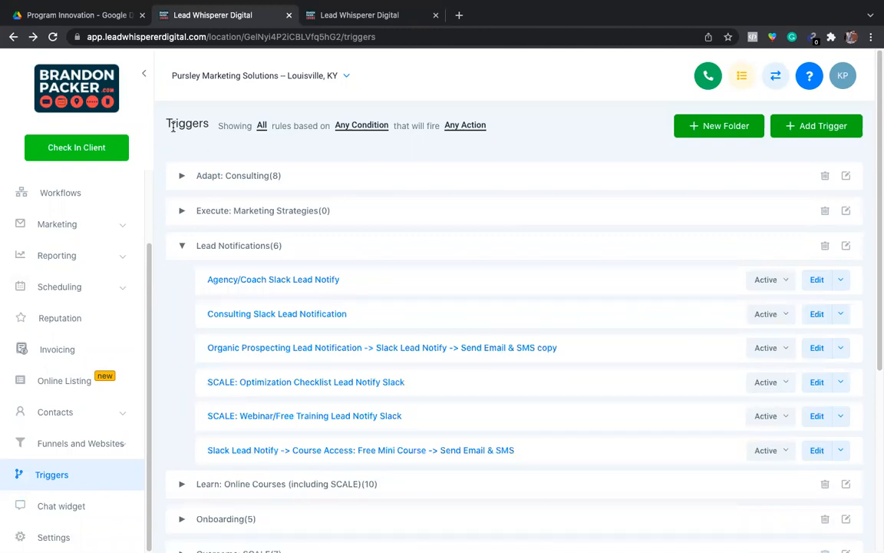
mouse_move(206, 197)
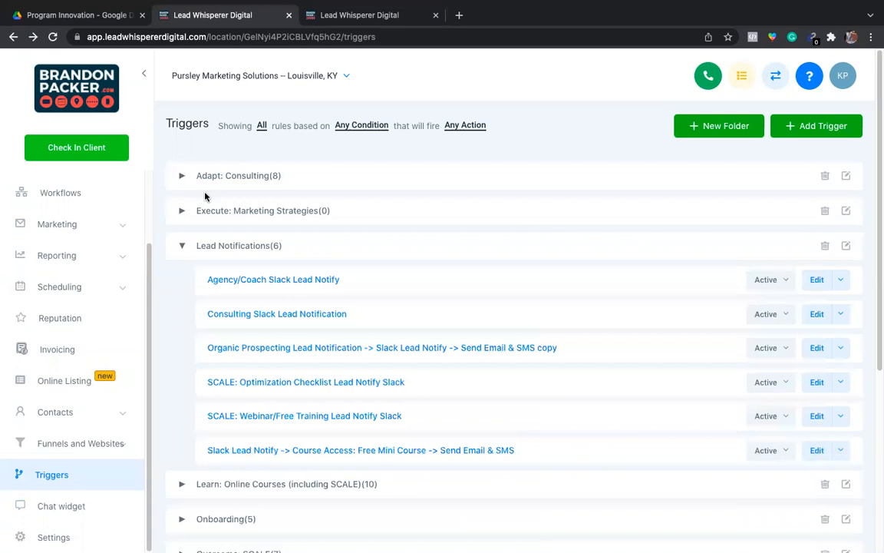
mouse_move(60, 193)
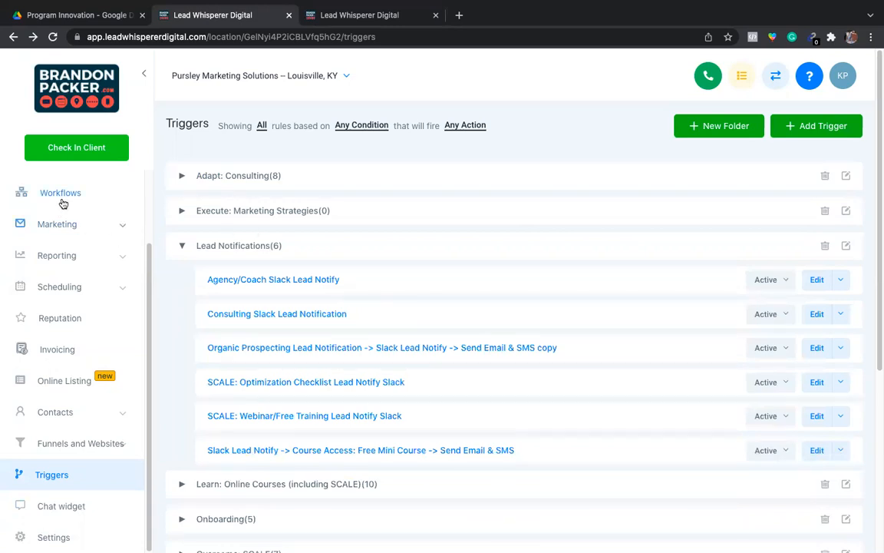
Step: View the four published workflows in Lead Notifications, then return to All Workflows
click(60, 193)
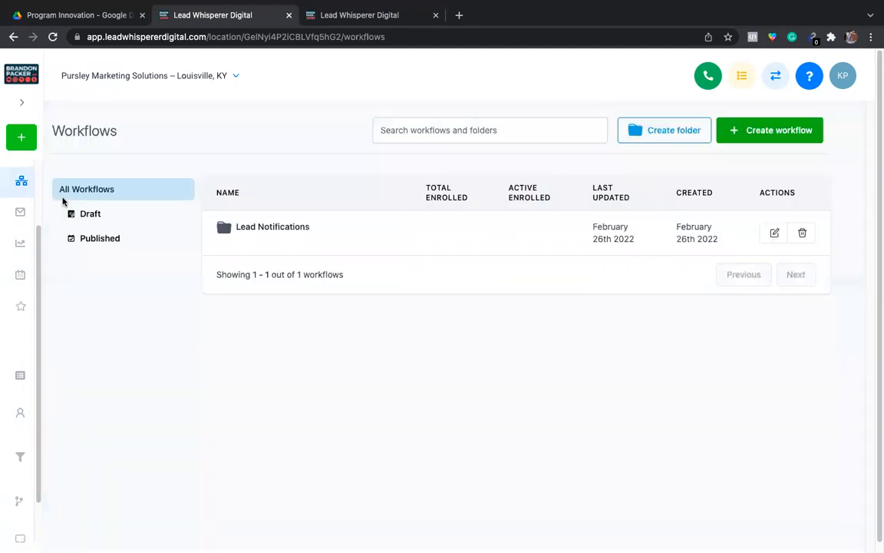
mouse_move(263, 227)
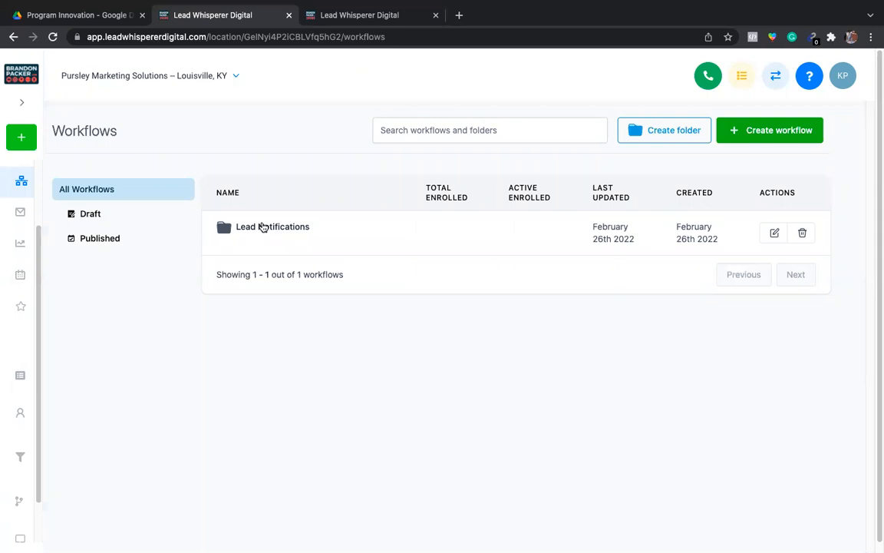
click(272, 227)
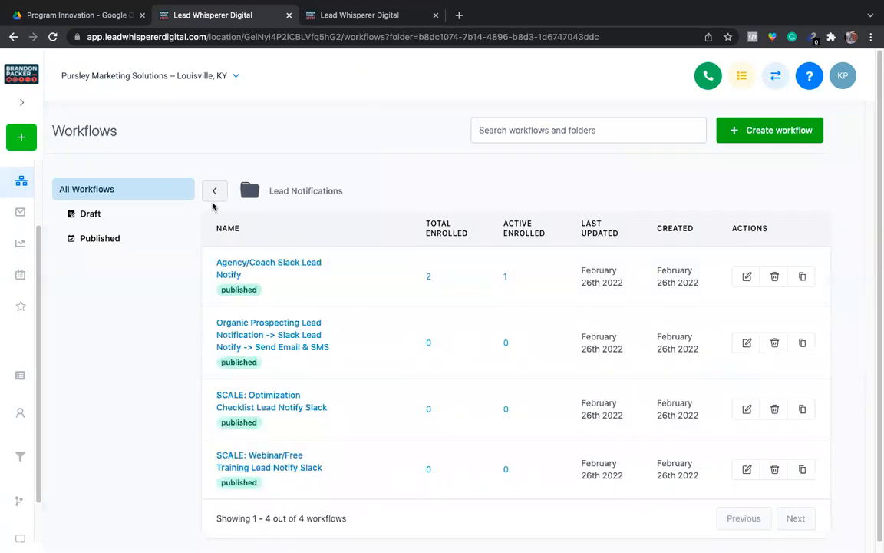
click(214, 190)
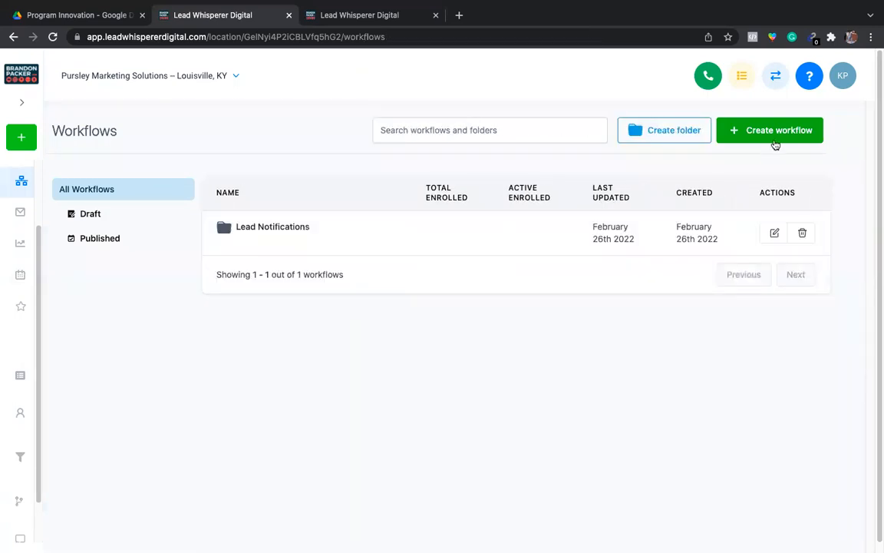
mouse_move(674, 144)
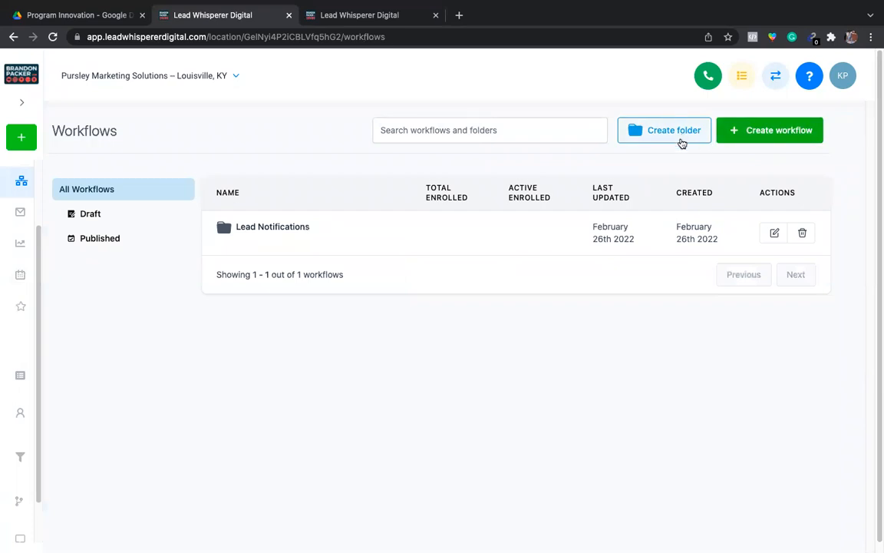
mouse_move(182, 219)
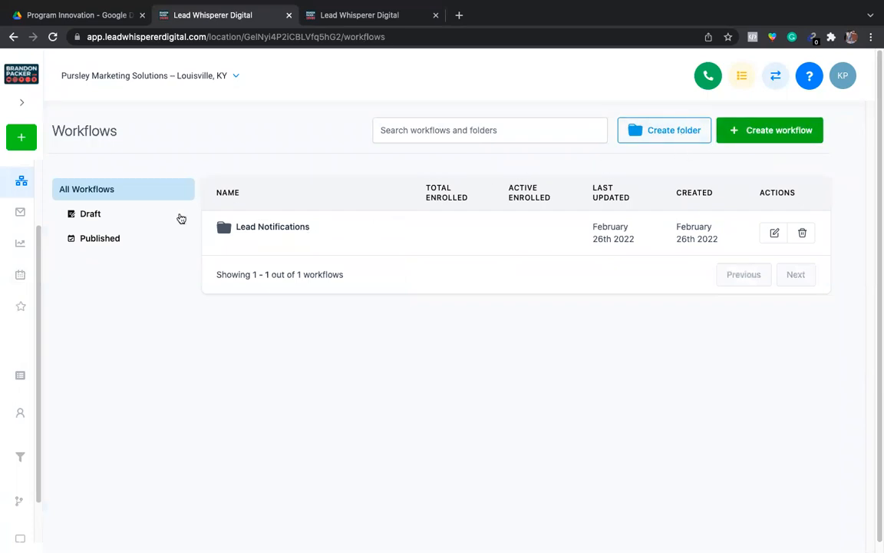
mouse_move(20, 499)
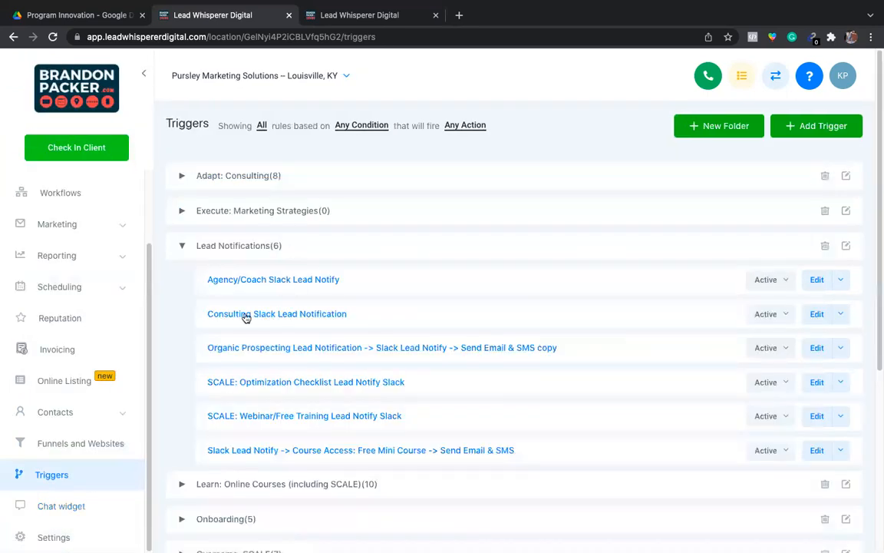
Step: Collapse Lead Notifications and browse the Execute and Learn: Online Courses trigger folders
click(182, 246)
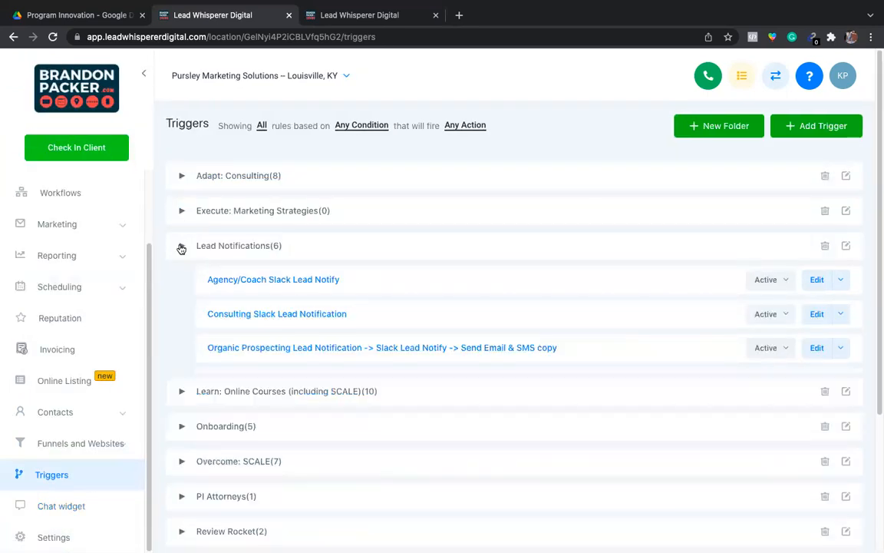
click(182, 245)
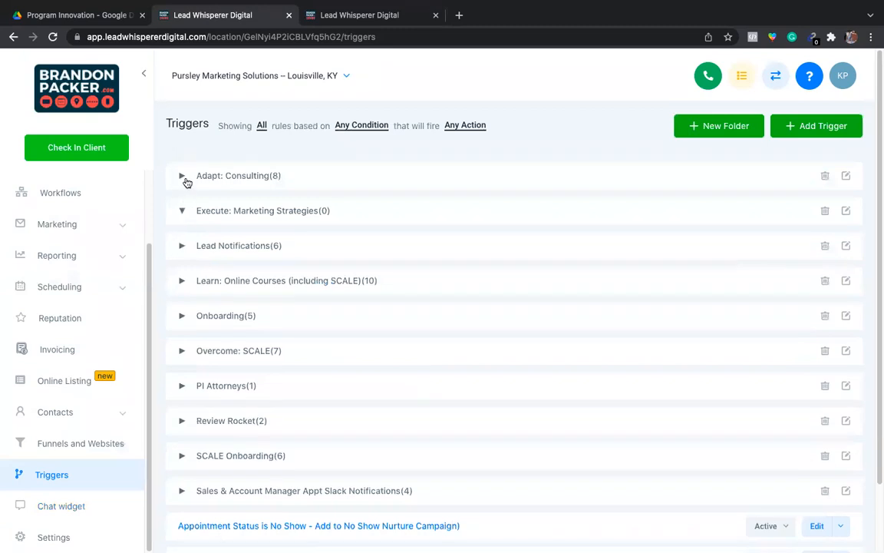
click(182, 175)
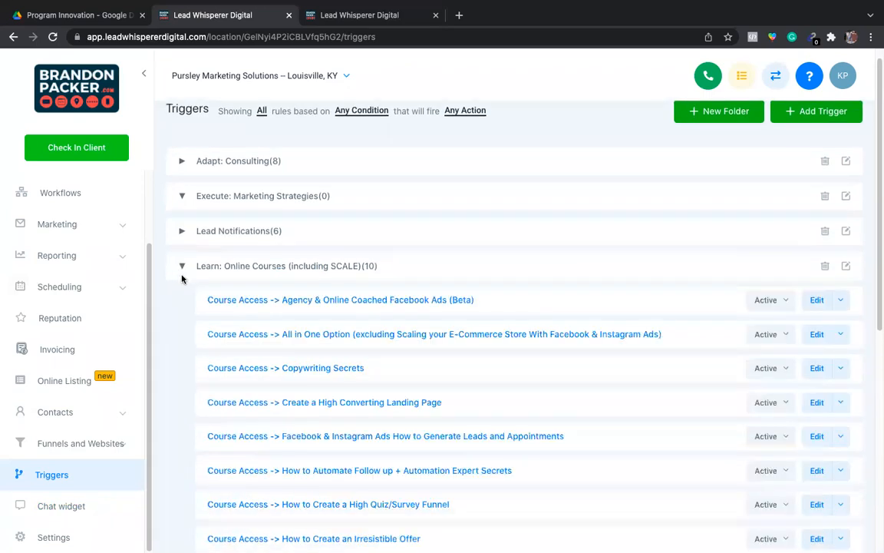
click(182, 265)
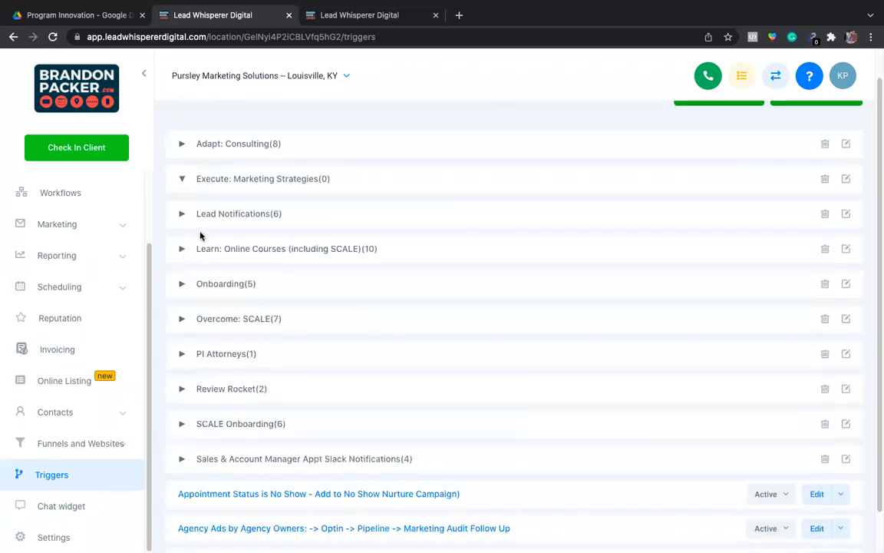
mouse_move(160, 286)
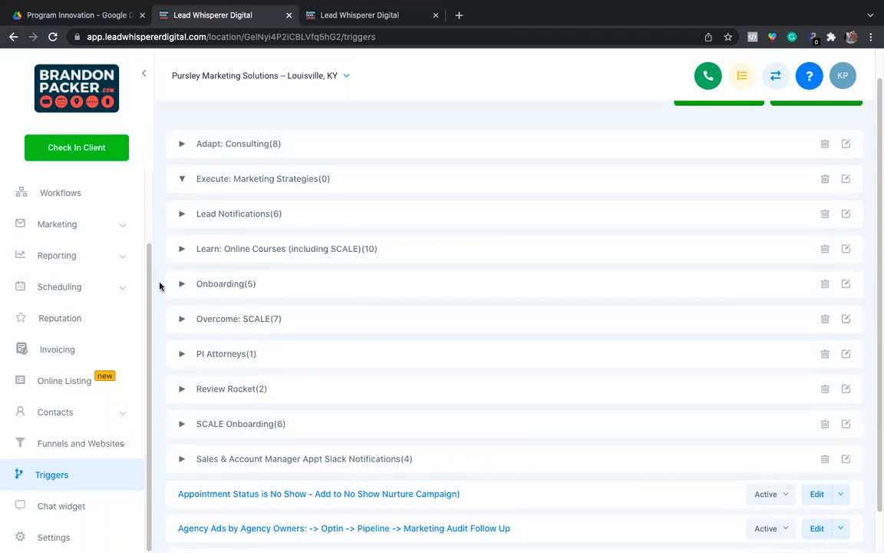
mouse_move(60, 192)
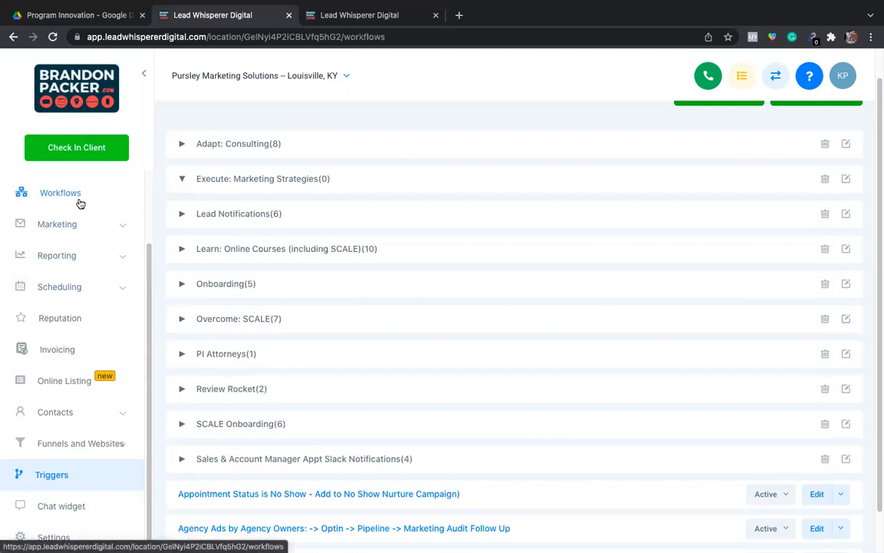
Step: Open the Lead Notifications workflow folder and bring up the Mini Course trigger rule tab
click(60, 192)
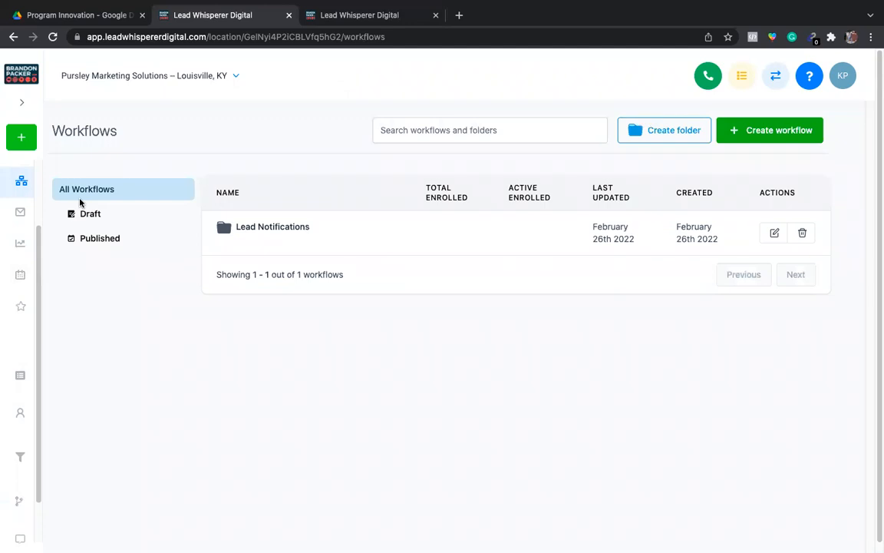
mouse_move(267, 232)
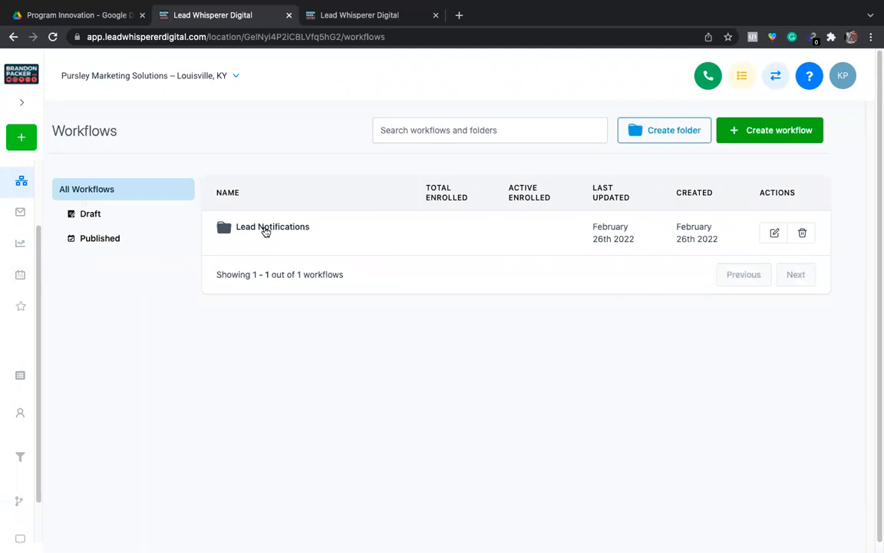
click(273, 226)
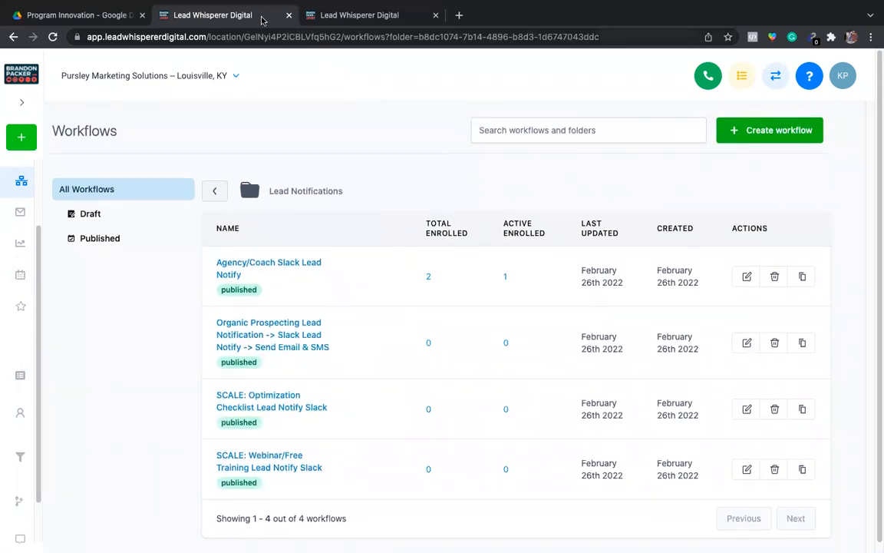
right_click(223, 15)
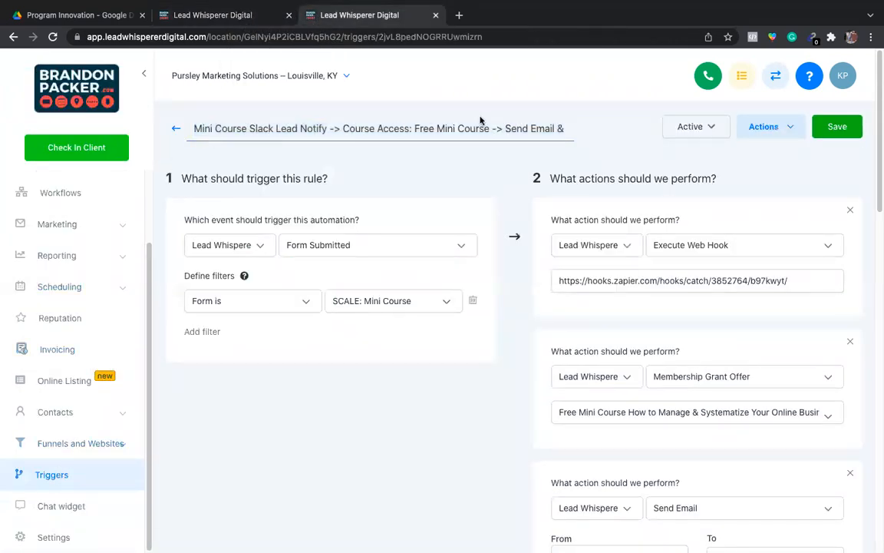
click(176, 128)
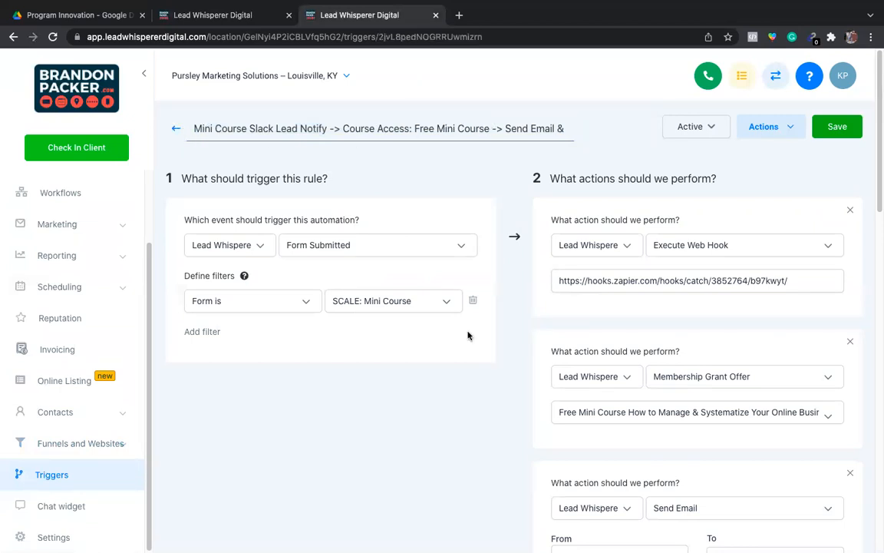
mouse_move(656, 451)
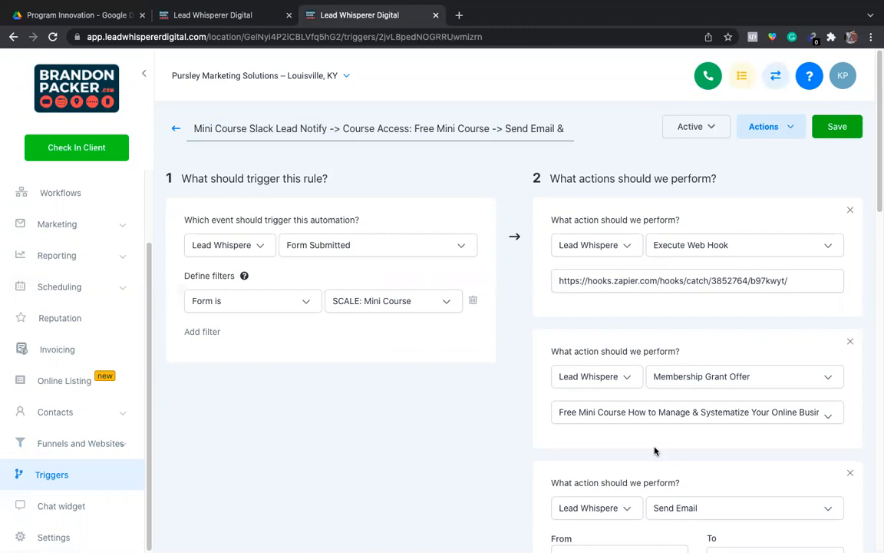
scroll(down, 3)
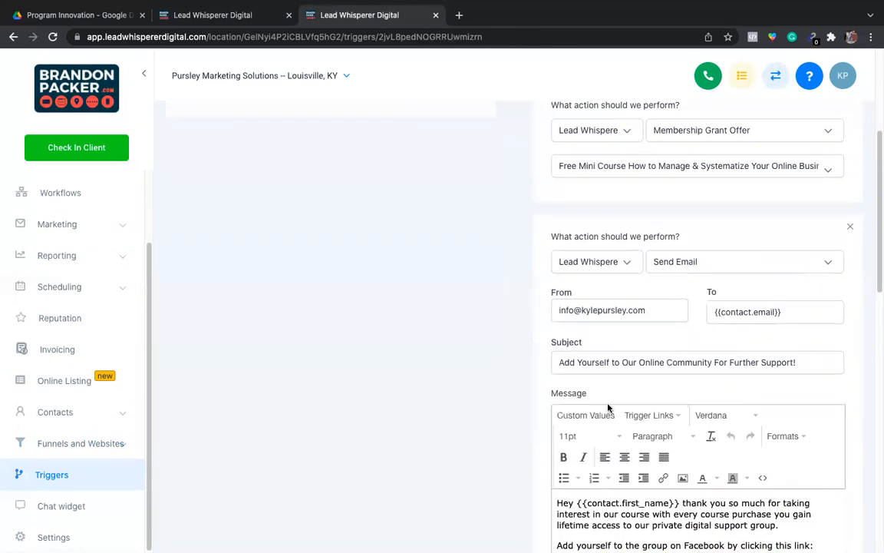
scroll(up, 3)
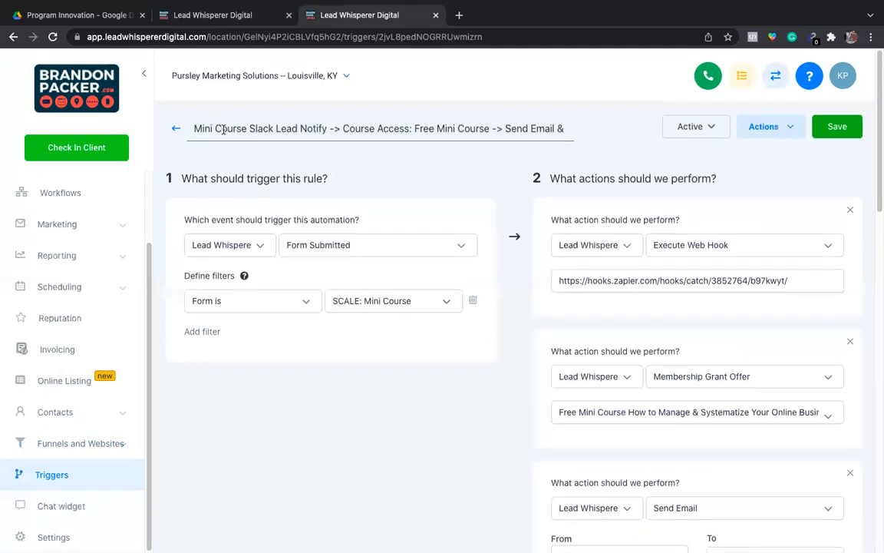
right_click(230, 128)
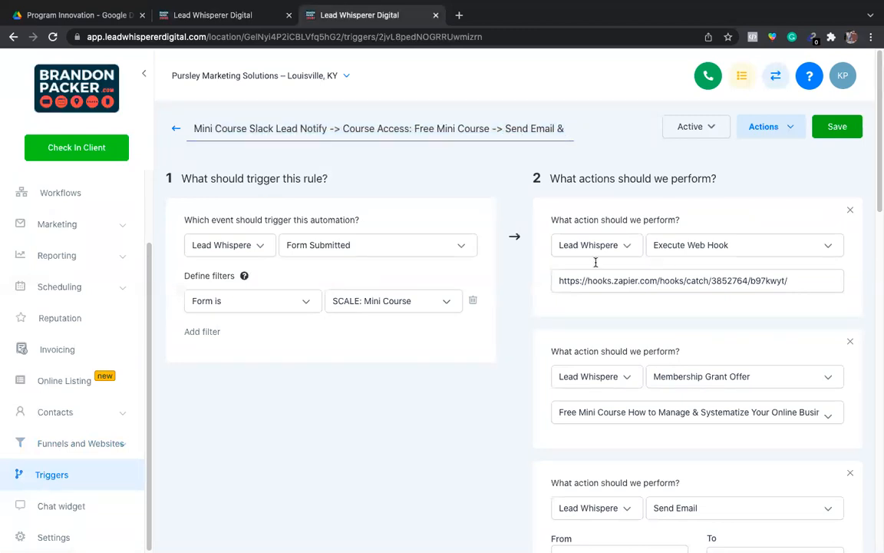
Step: Scroll through the old rule to review its Send SMS action
scroll(down, 3)
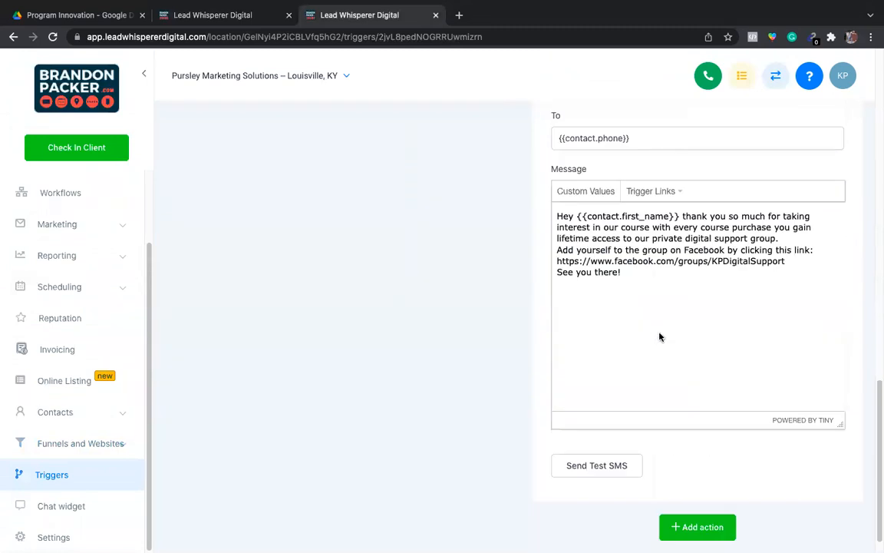
scroll(up, 3)
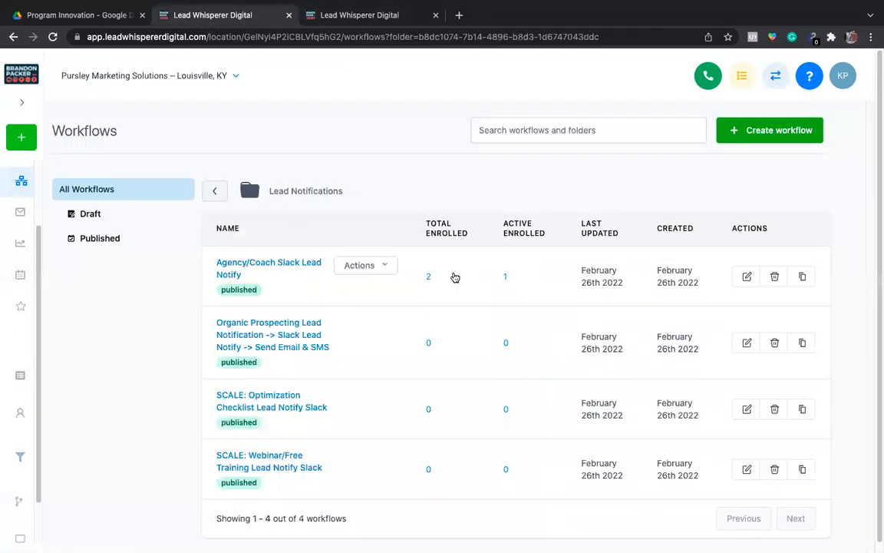
Step: Create a workflow titled 'Mini Course Slack Lead Notify -> Course Access: Free Mini Course -> Send Email & SMS'
click(769, 130)
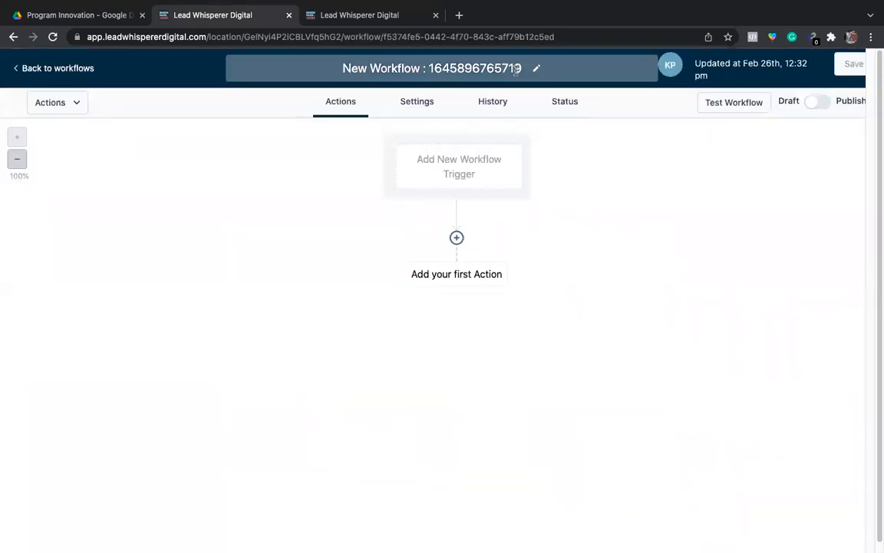
text(Mini Course Slack Lead Notify -> Course Access: Free Mini Course -> Send Email & SMS)
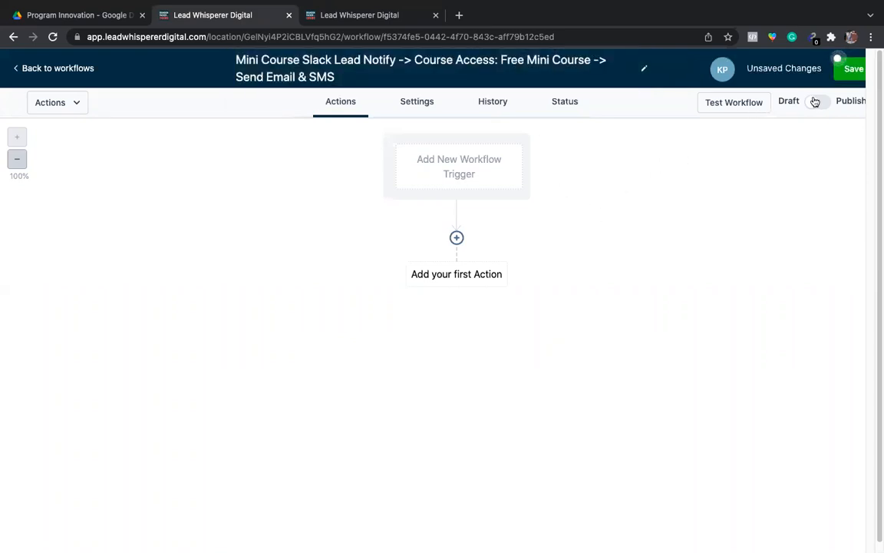
click(459, 166)
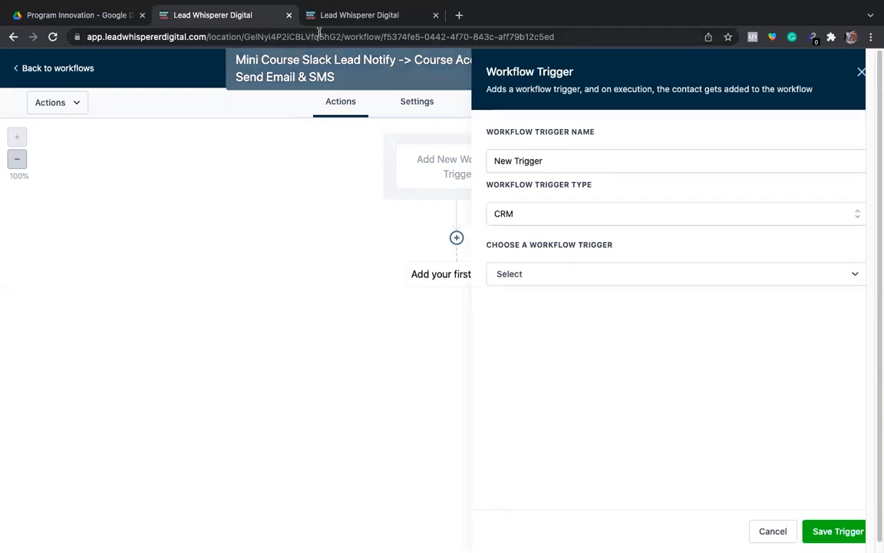
mouse_move(359, 15)
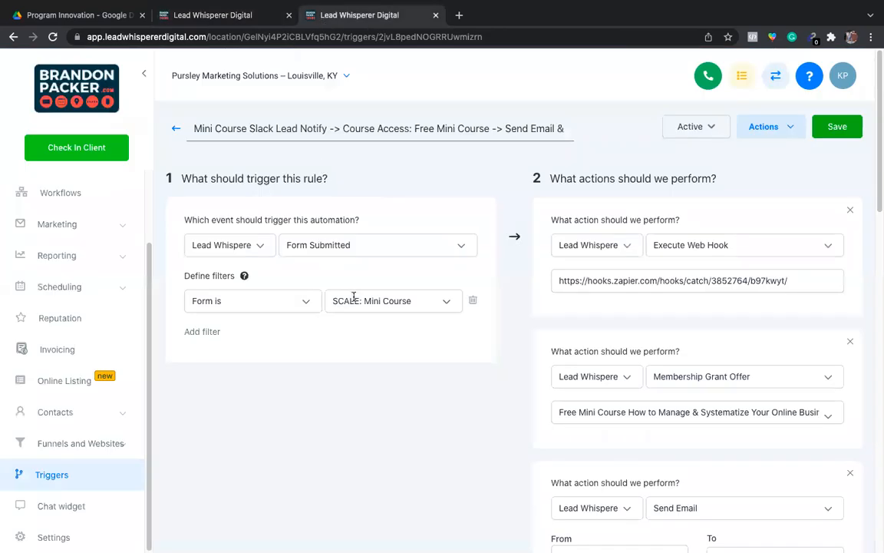
Step: Add a CRM Form submitted trigger filtered to SCALE: Mini Course, named Scale Mini Course Form Submitted
click(393, 301)
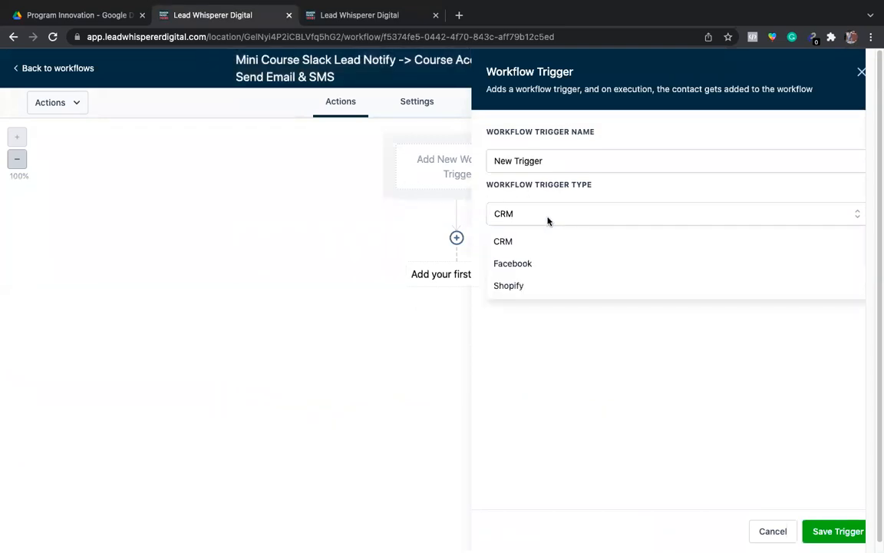
click(503, 240)
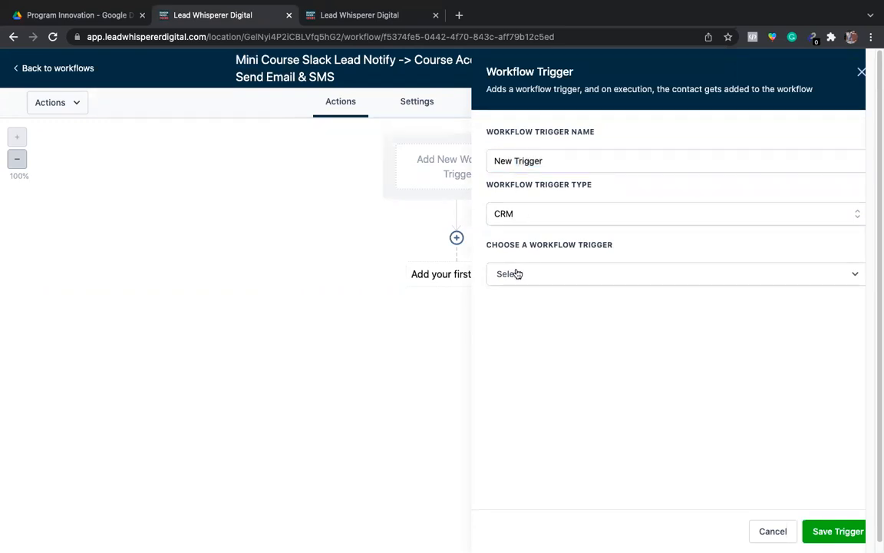
text(For)
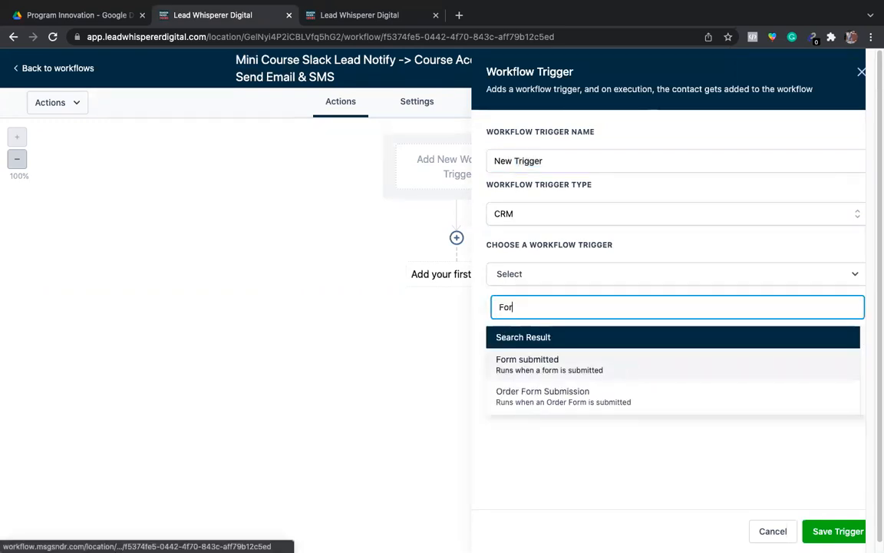
click(527, 359)
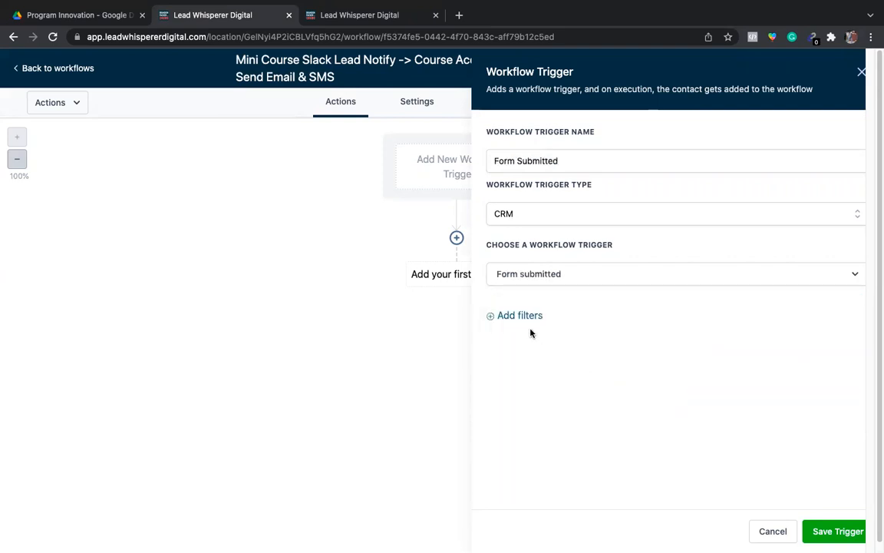
click(519, 314)
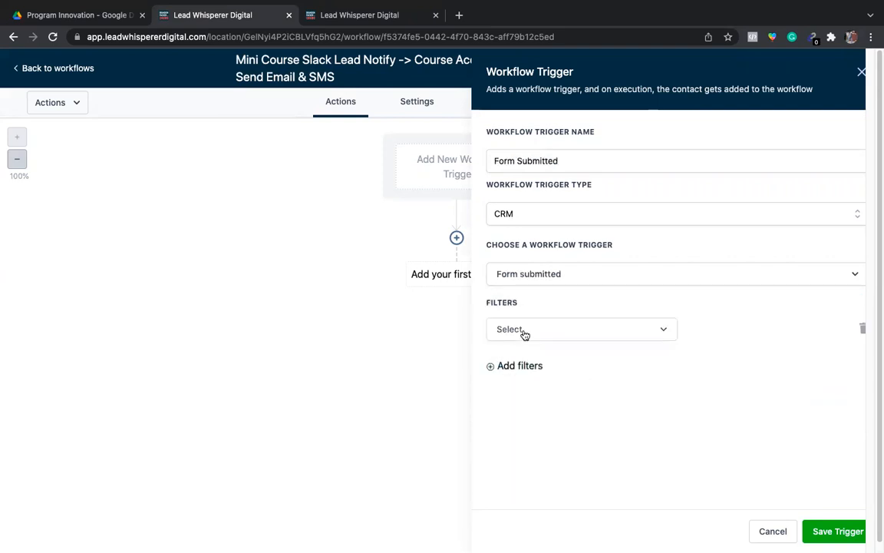
click(581, 328)
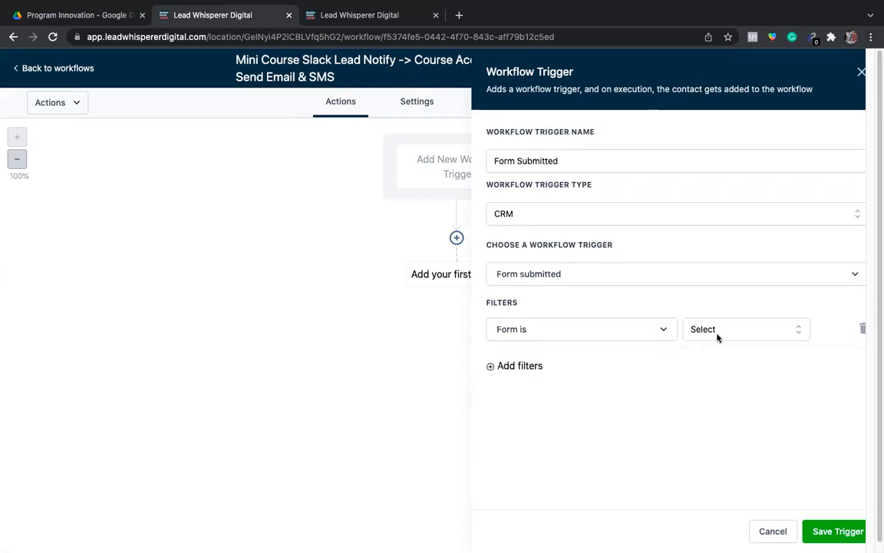
click(745, 329)
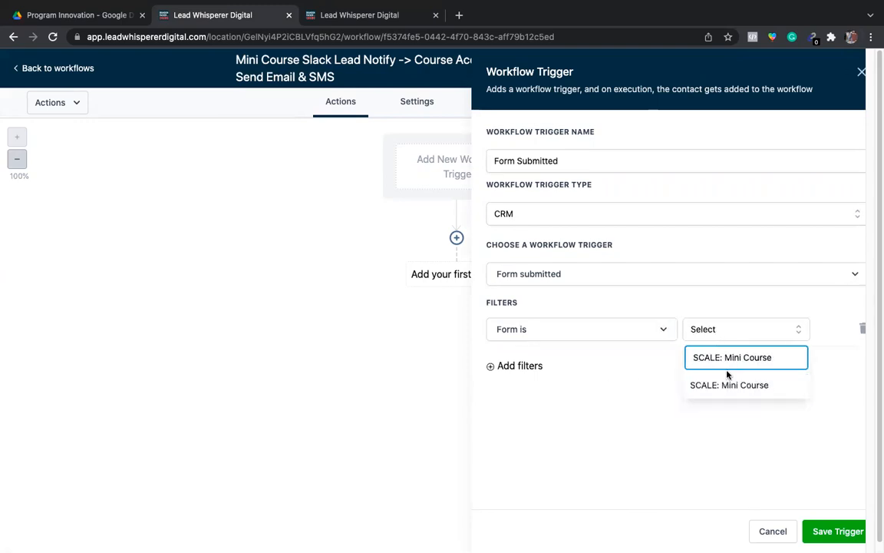
click(731, 356)
text(Sc)
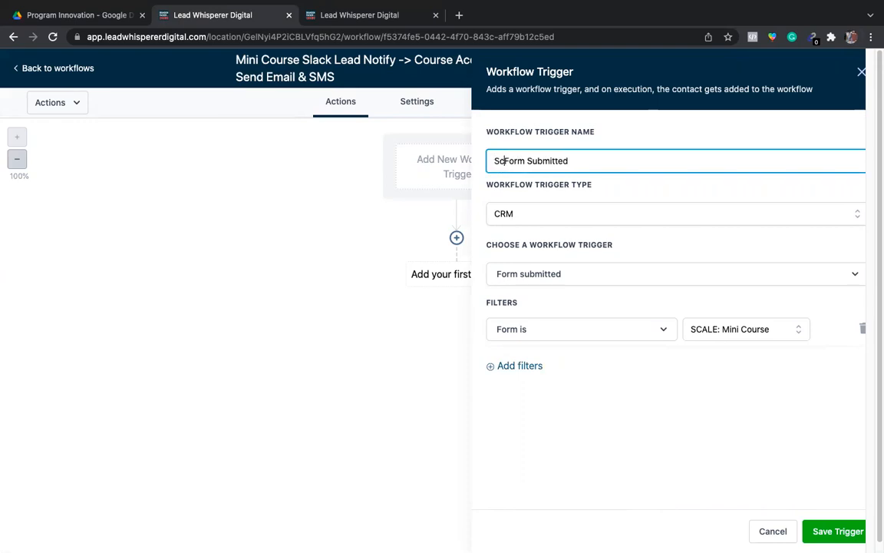
text(ale)
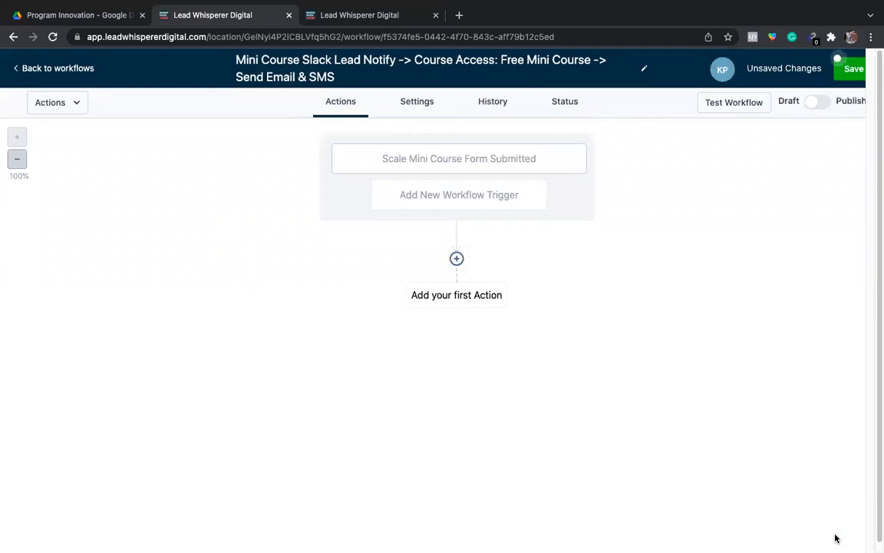
mouse_move(555, 275)
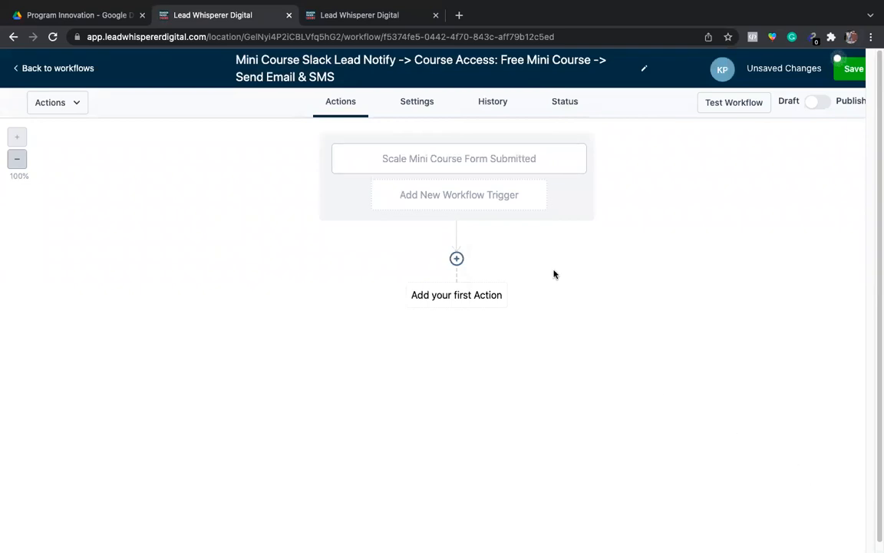
Step: Check the old rule's webhook, then add and save a Webhook as the first action
click(456, 259)
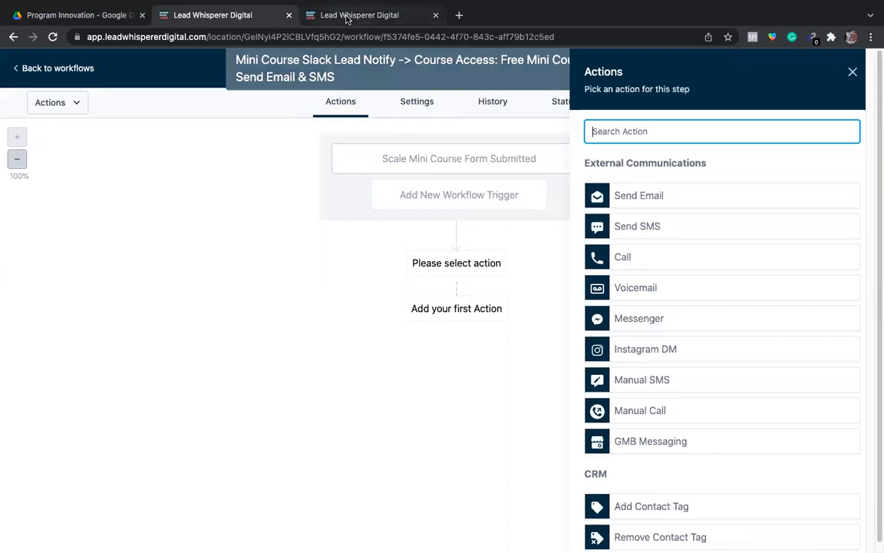
click(373, 14)
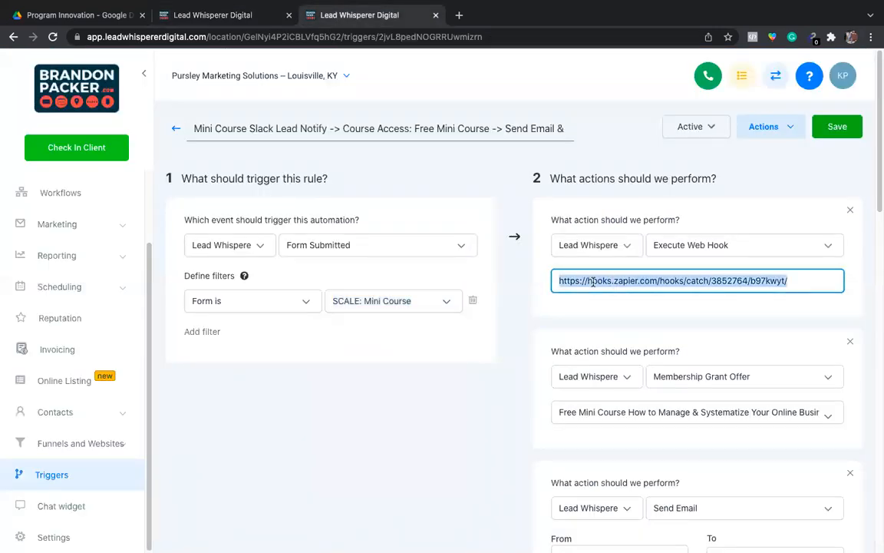
mouse_move(636, 202)
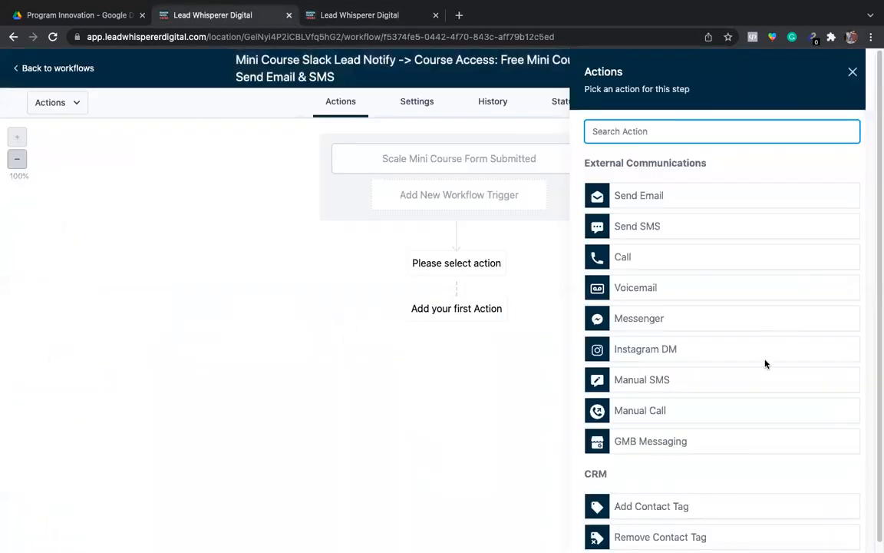
scroll(down, 3)
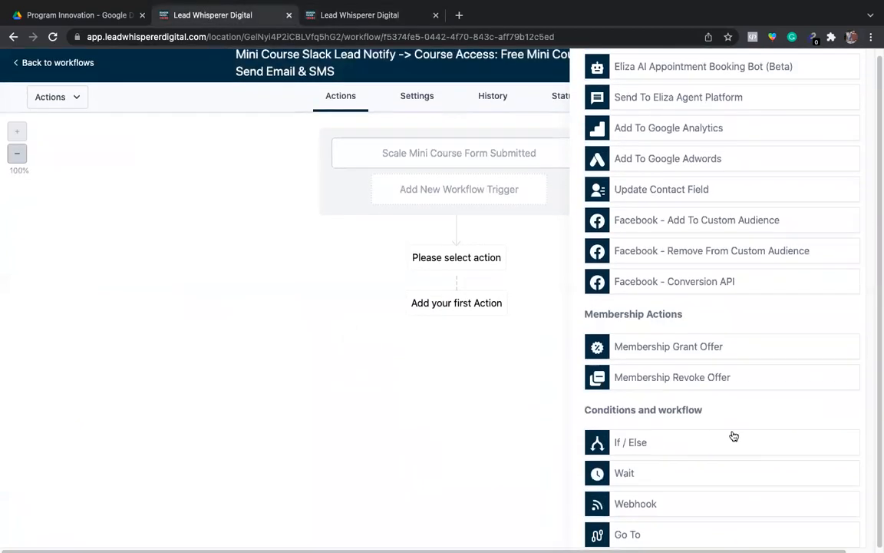
click(636, 503)
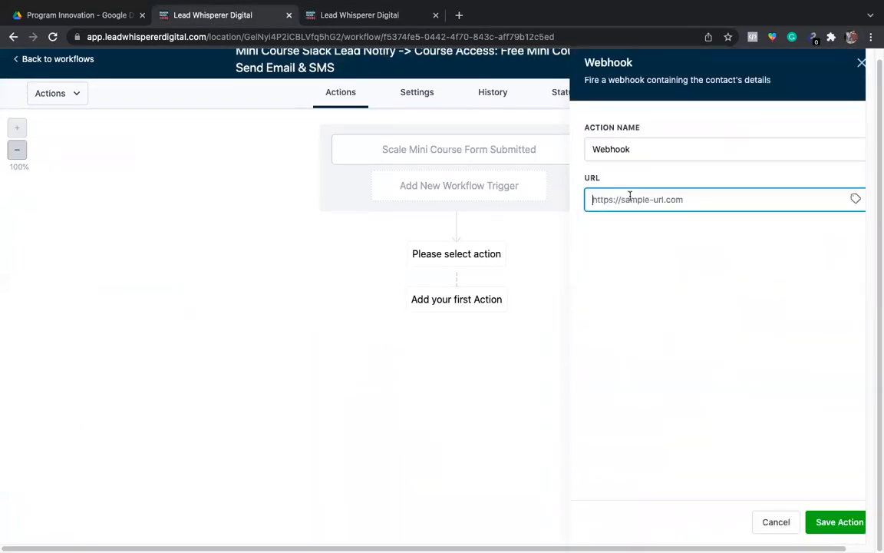
click(836, 522)
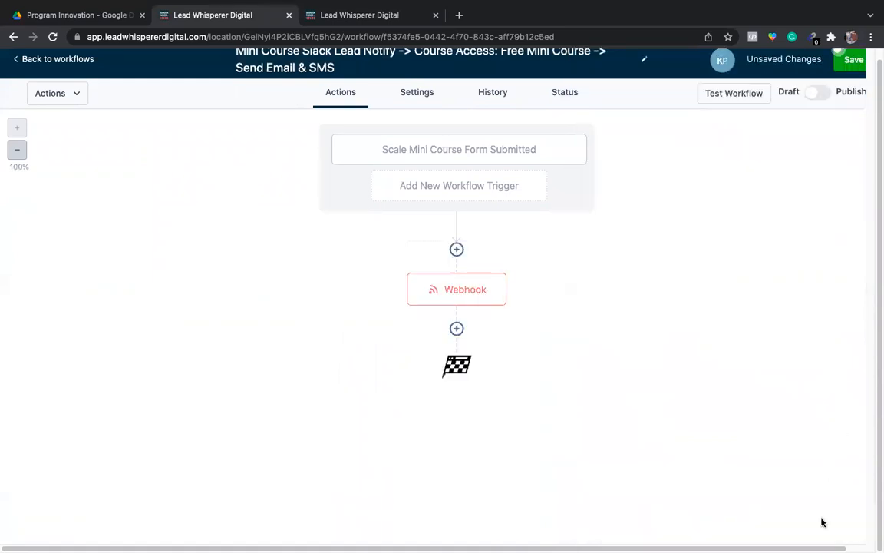
mouse_move(456, 328)
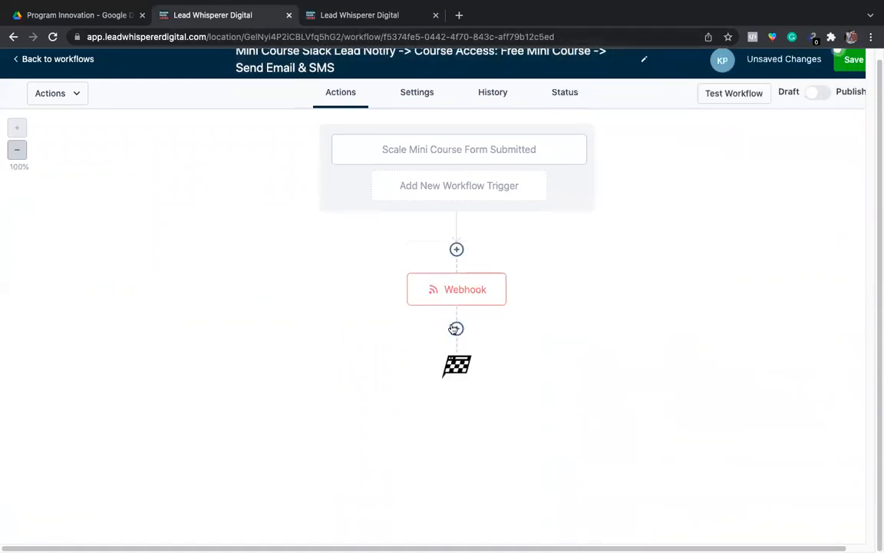
Step: Add a Membership Grant Offer step granting the Free Mini Course offer
click(372, 15)
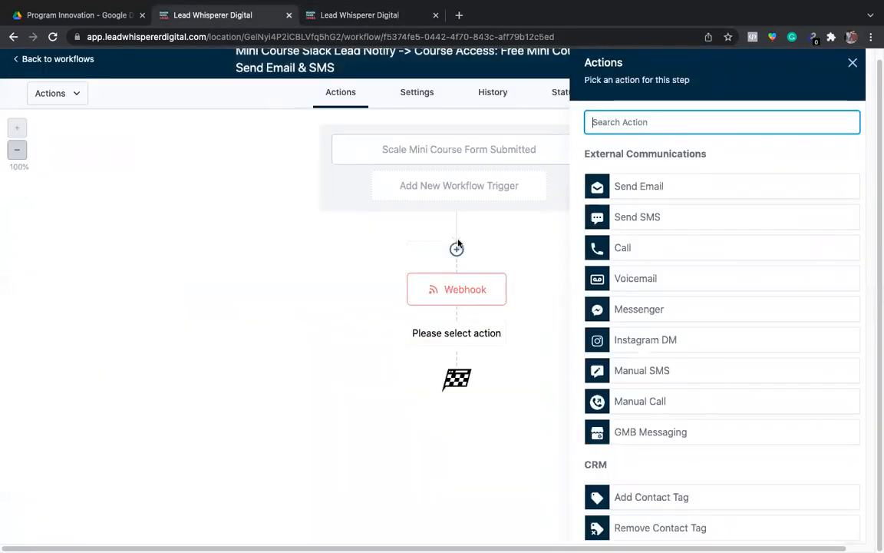
scroll(down, 3)
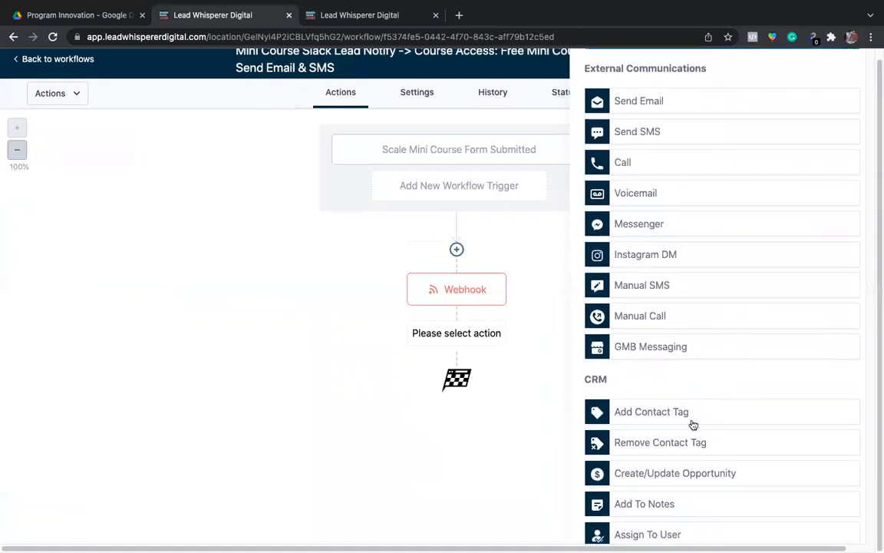
scroll(down, 3)
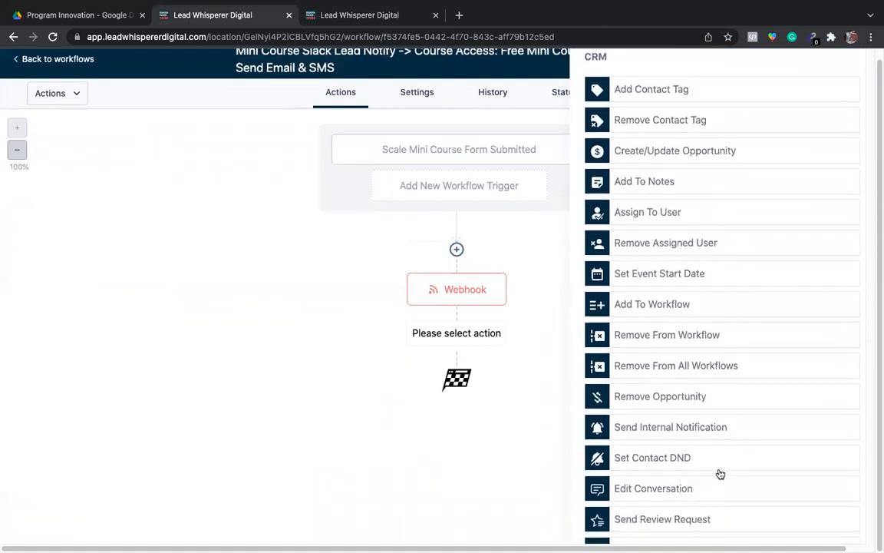
scroll(down, 3)
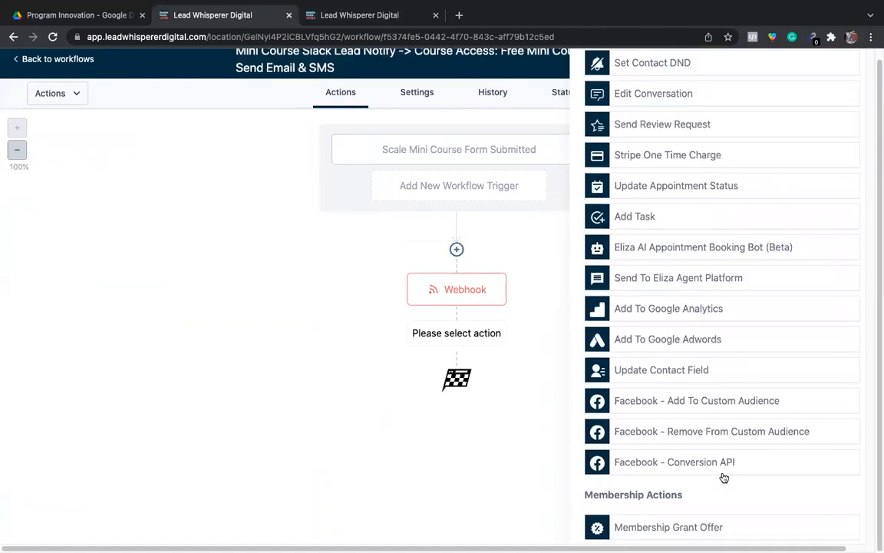
click(668, 527)
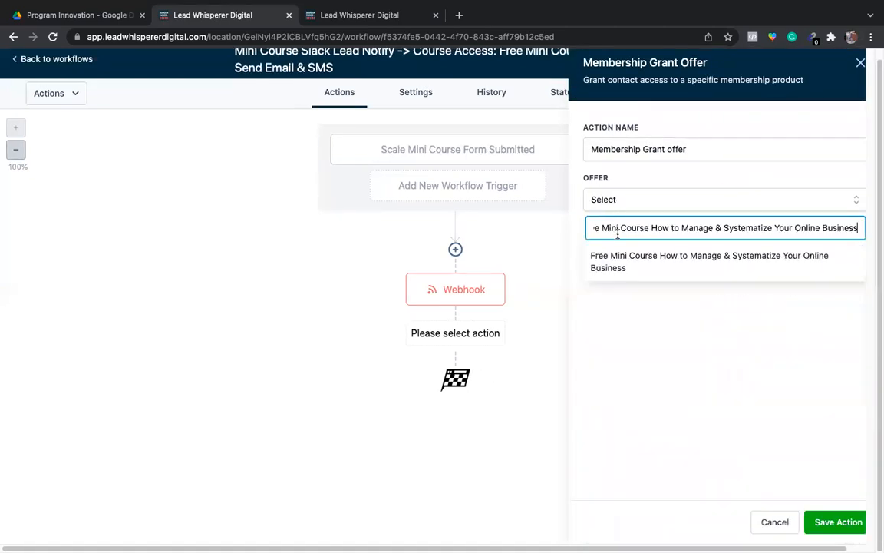
click(710, 261)
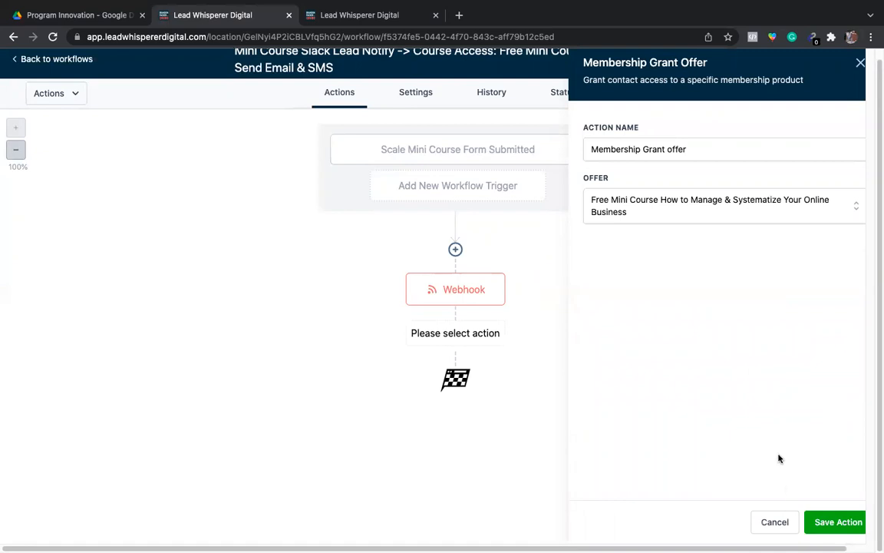
click(837, 522)
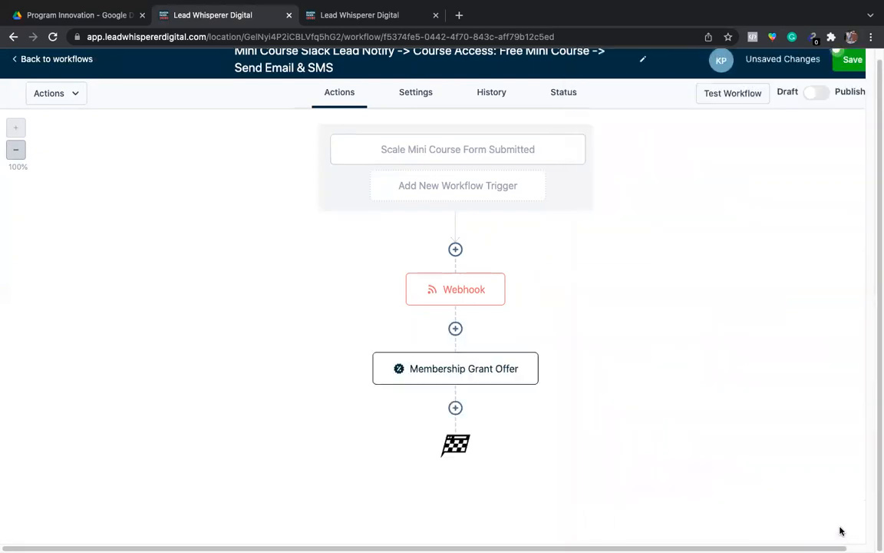
click(455, 408)
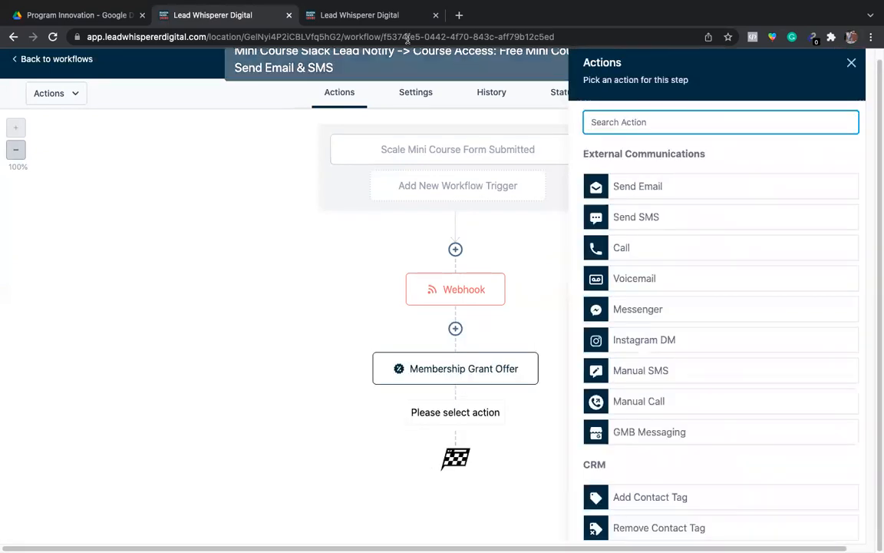
Step: Review the old trigger's email and add a Send Email step after Membership Grant Offer
click(372, 15)
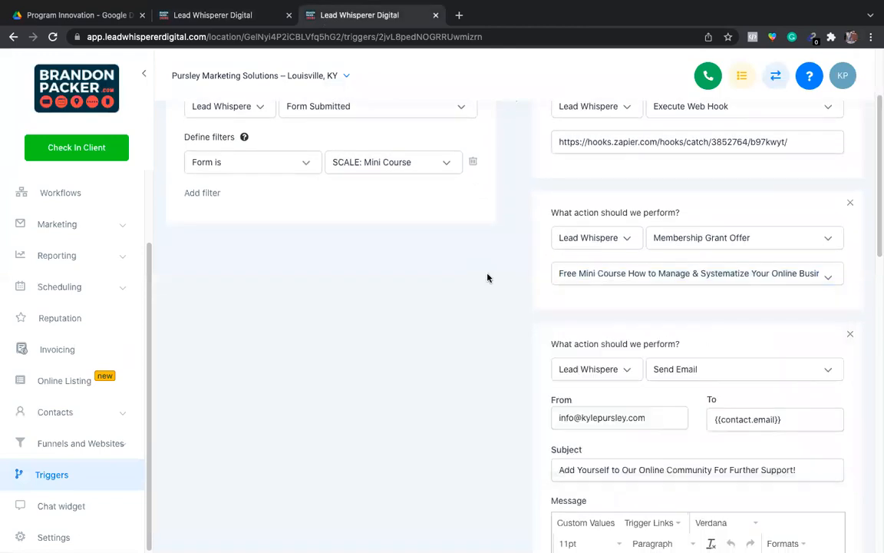
scroll(down, 3)
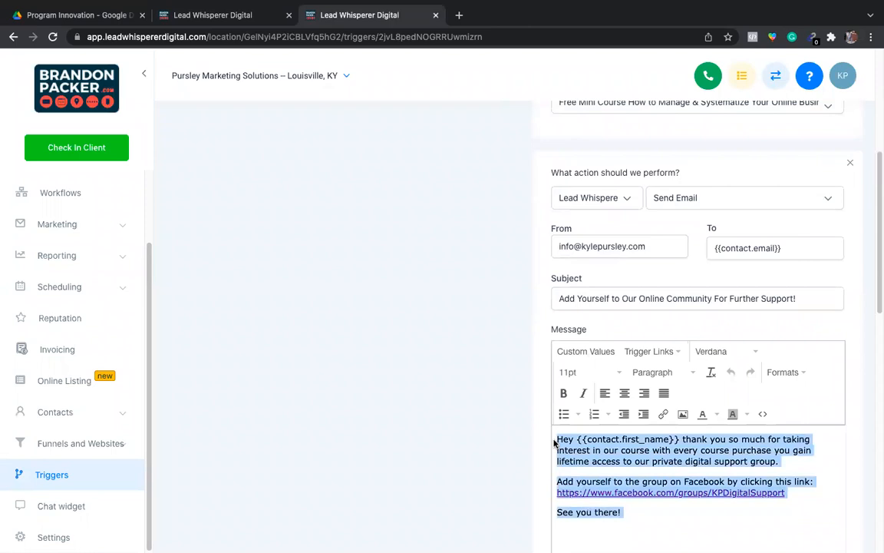
mouse_move(399, 152)
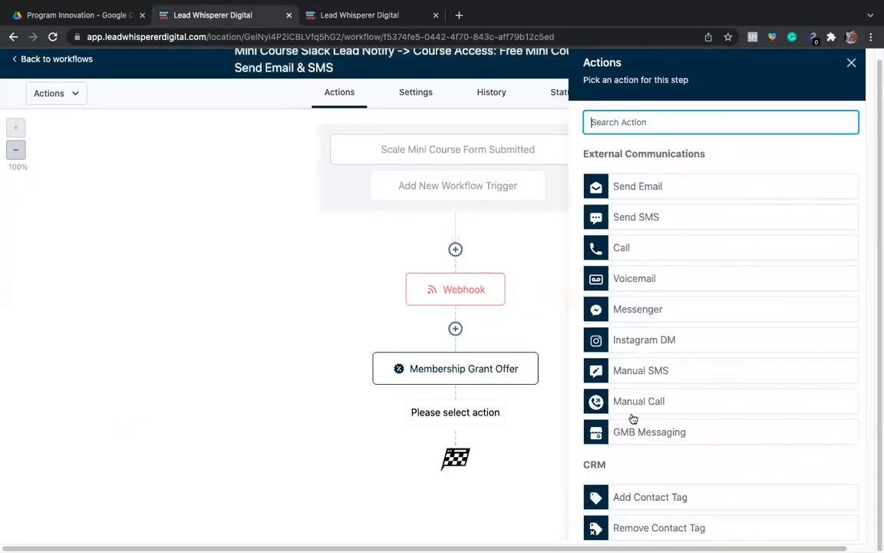
scroll(down, 3)
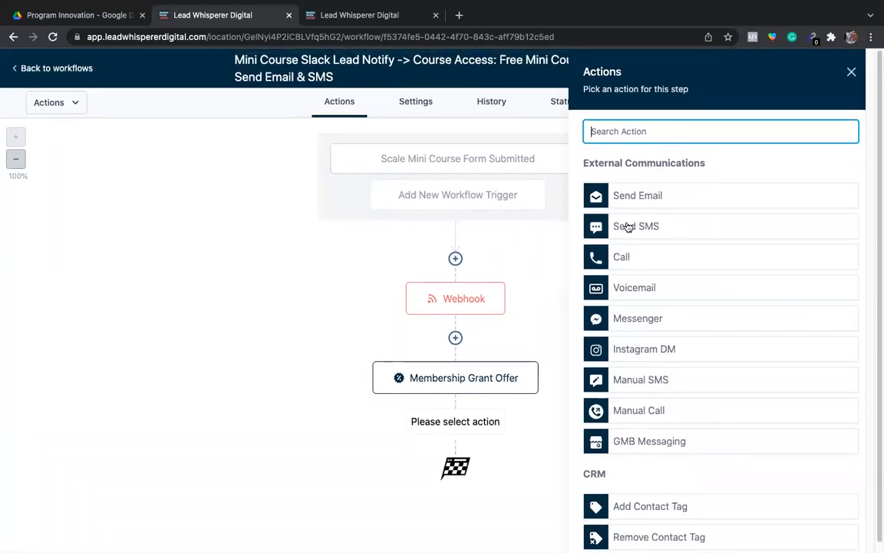
click(637, 195)
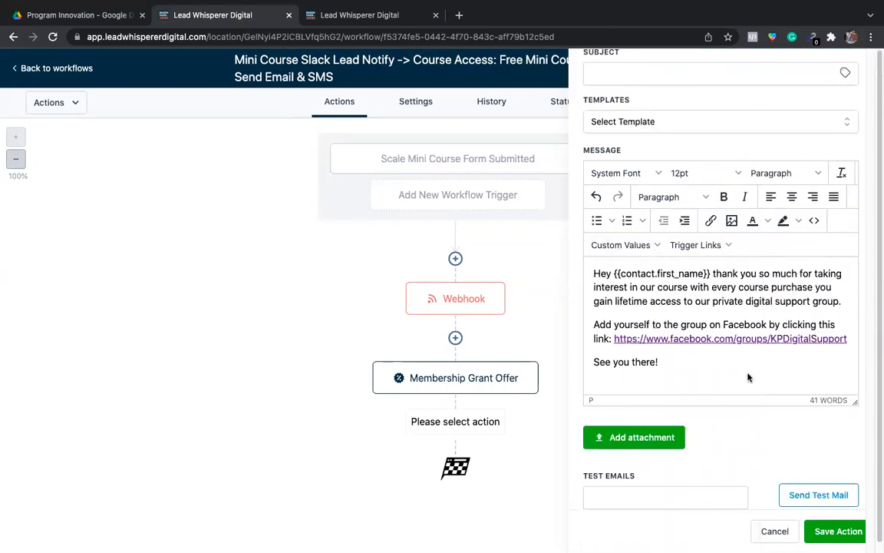
scroll(up, 3)
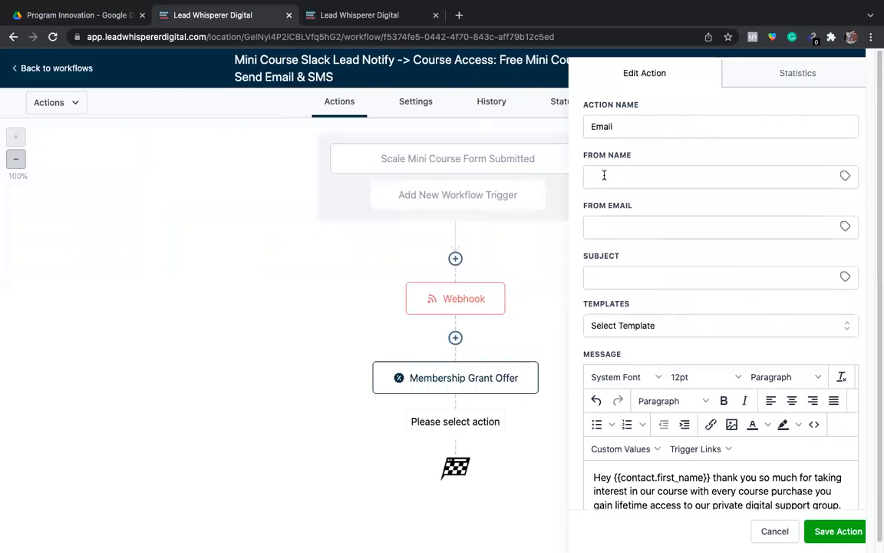
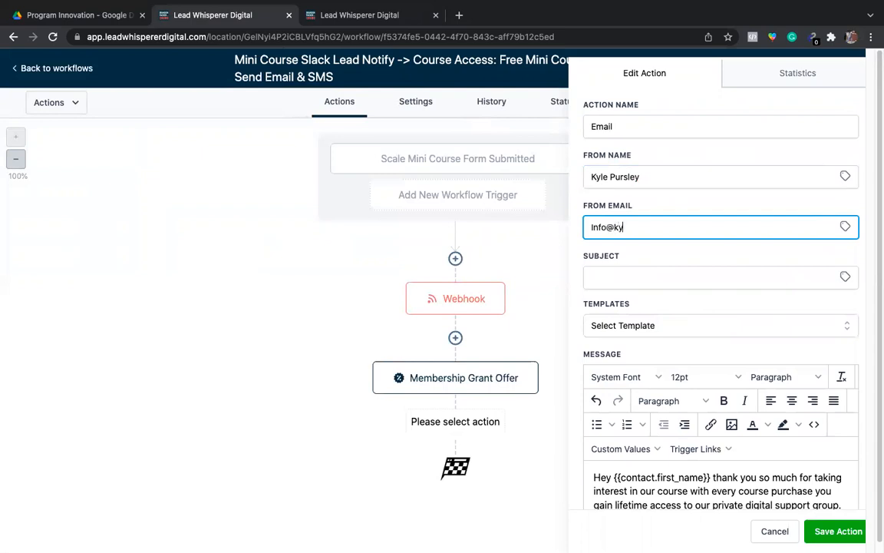
text(lepursley.com)
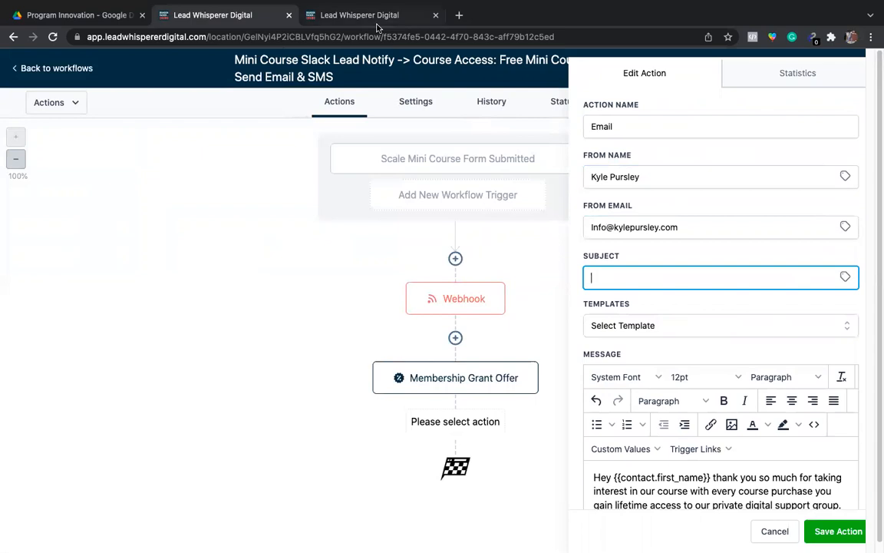
mouse_move(663, 163)
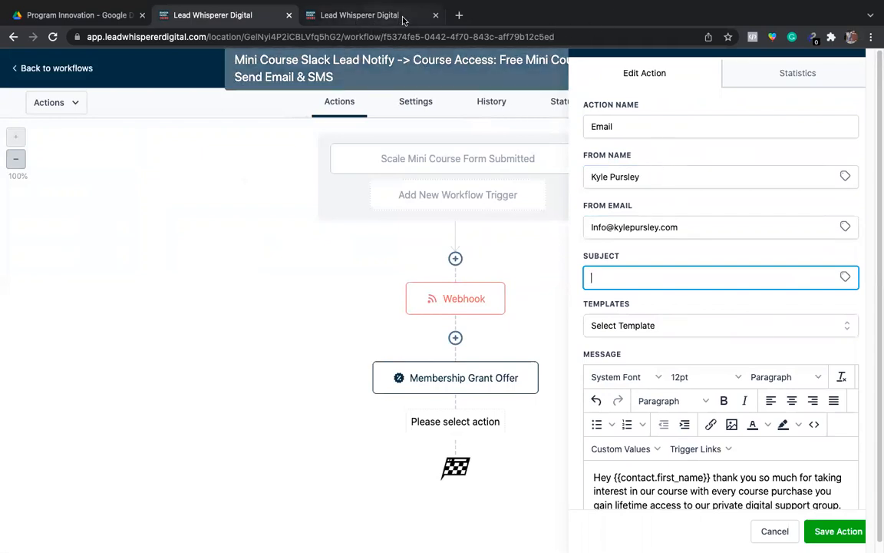
click(372, 14)
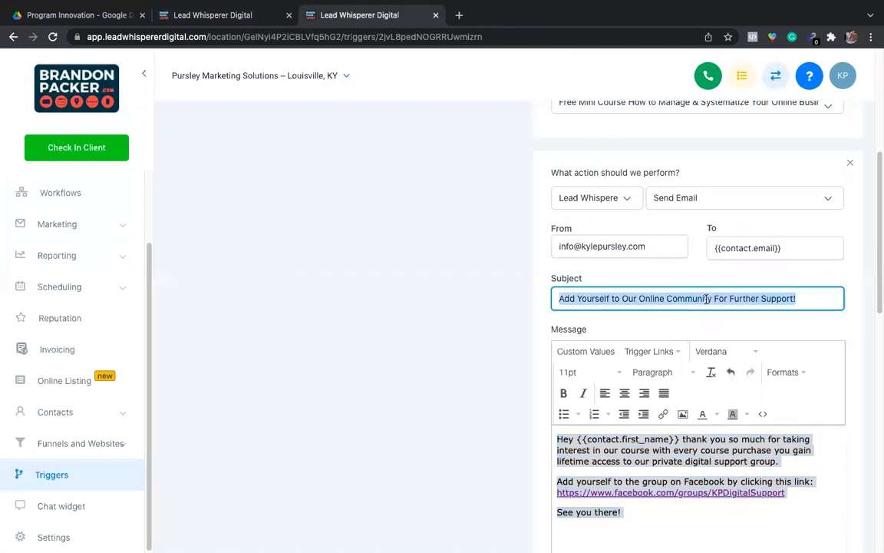
click(222, 15)
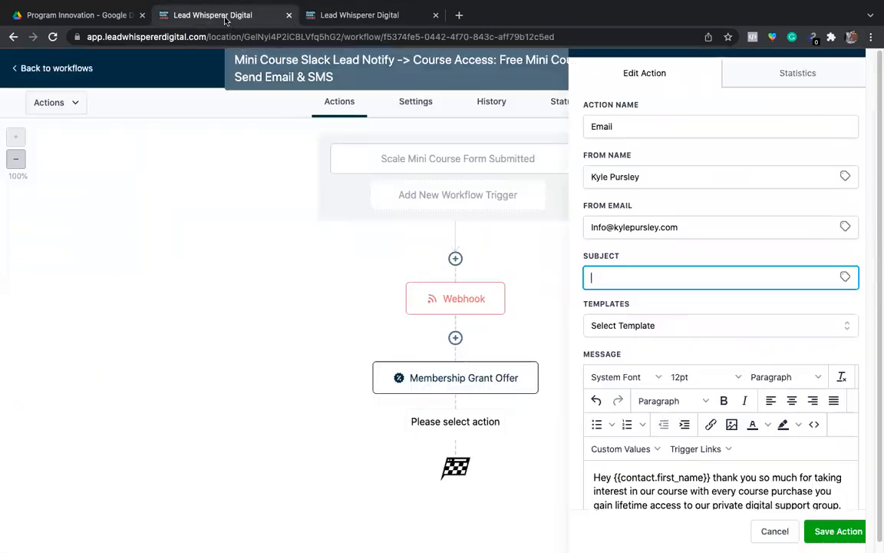
text(Add Yourself to Our Online Community For Further Support!)
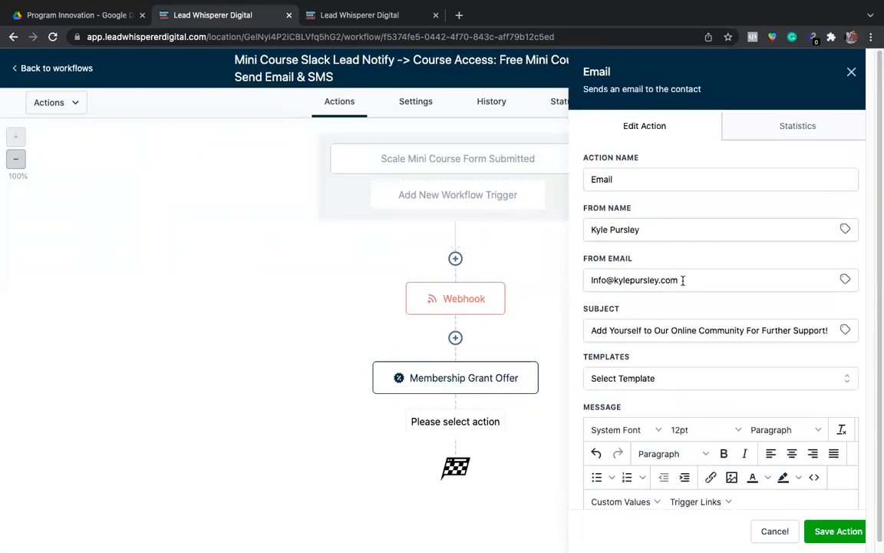
Step: Save the Email step, then save an SMS thanking {{contact.first_name}} with the Facebook group link
click(836, 531)
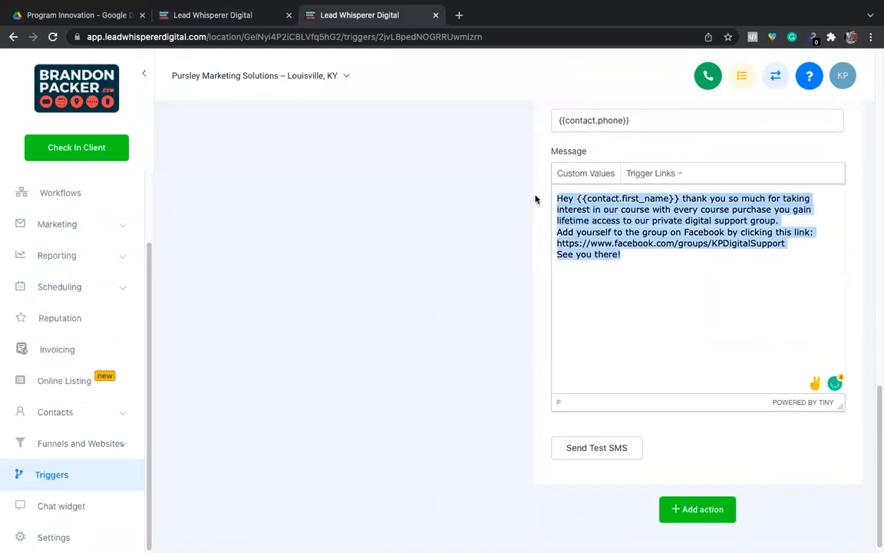
click(222, 15)
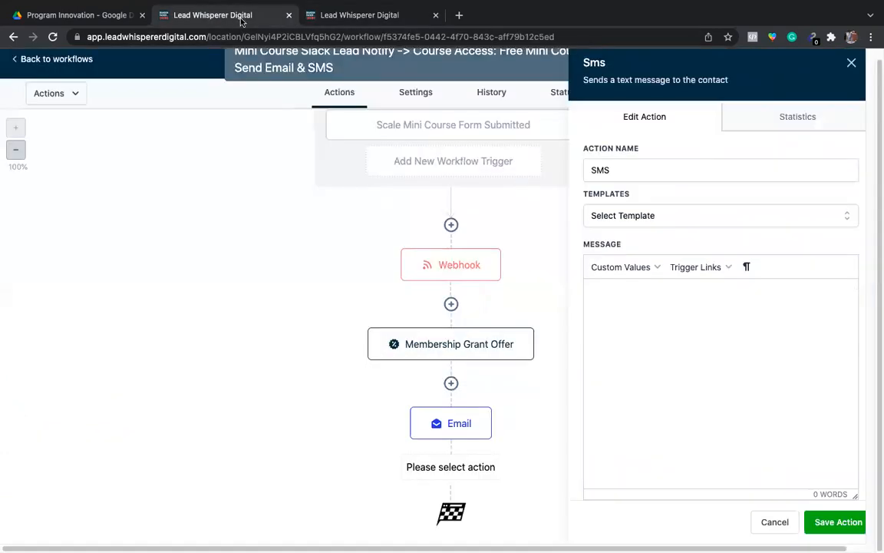
text(Hey {{contact.first_name}} thank you so much for taking interest in our course with every course purchase you gain lifetime access to our private digital support group. Add yourself to the group on Facebook by clicking this link: https://www.facebook.com/groups/KPDigitalSupport See you there!)
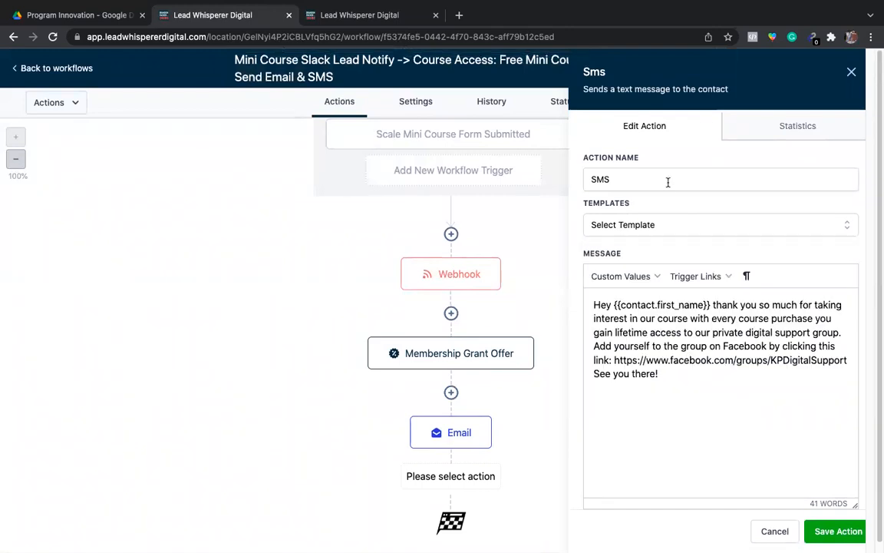
click(837, 530)
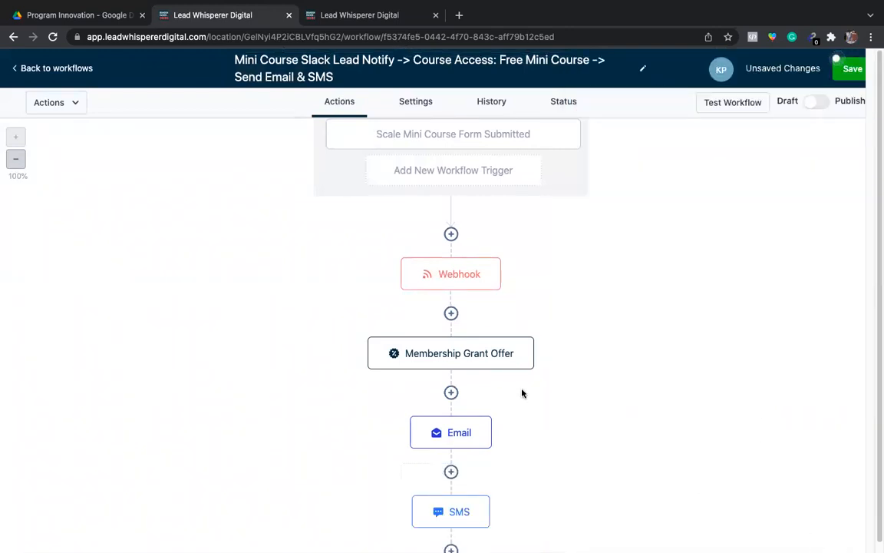
Step: Switch the Mini Course workflow from Draft to Publish and save it
scroll(up, 3)
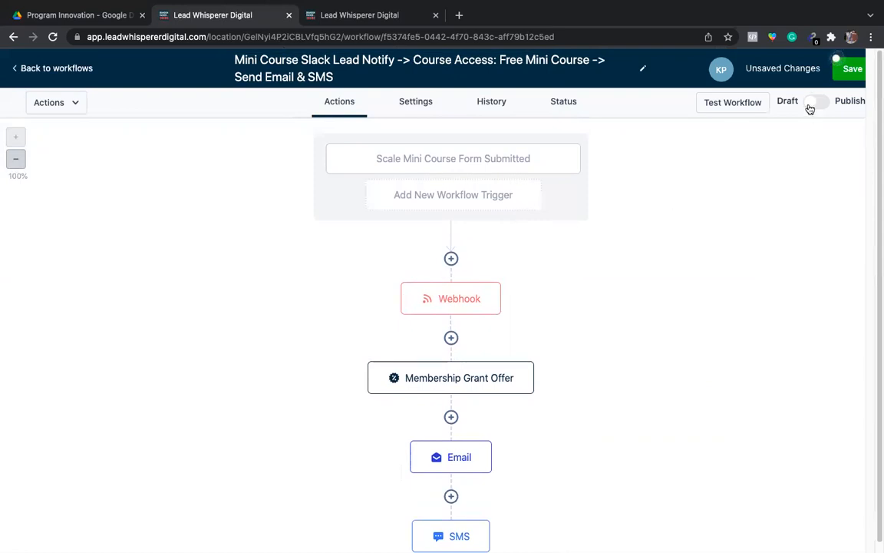
click(816, 101)
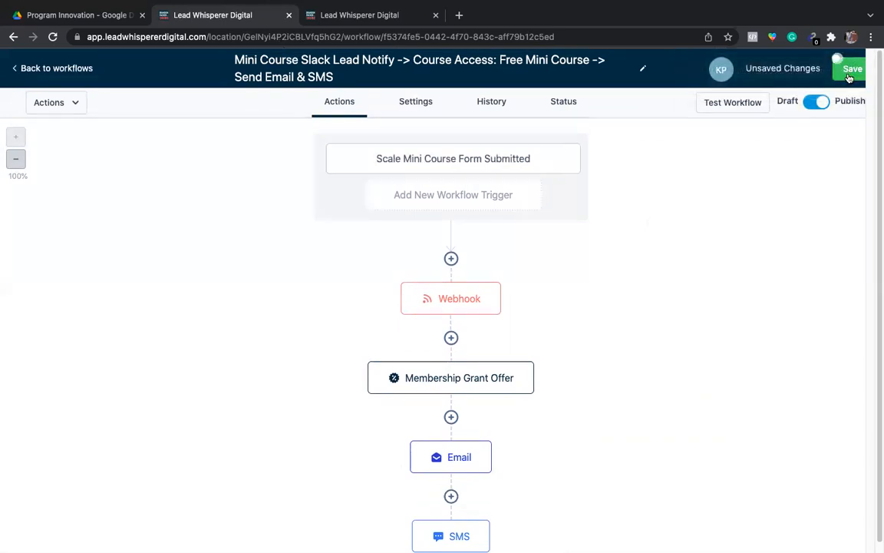
click(848, 68)
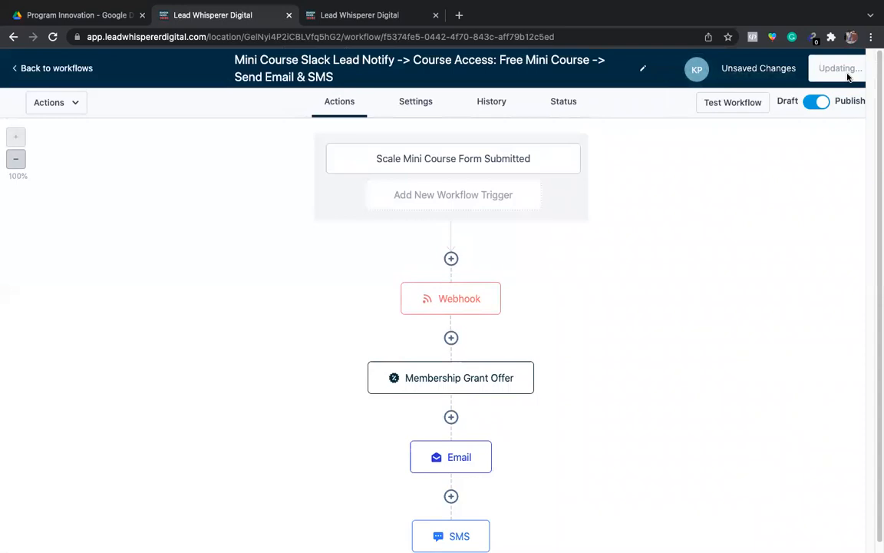
click(839, 67)
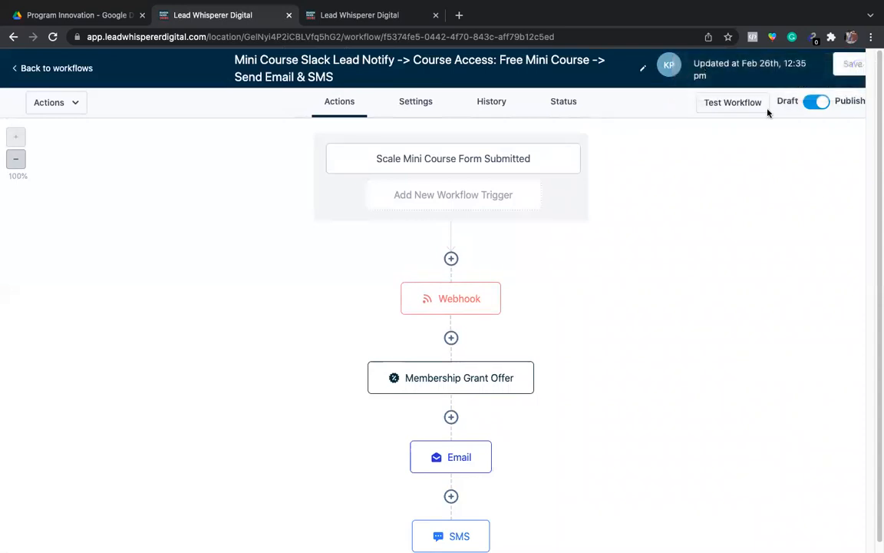
mouse_move(13, 71)
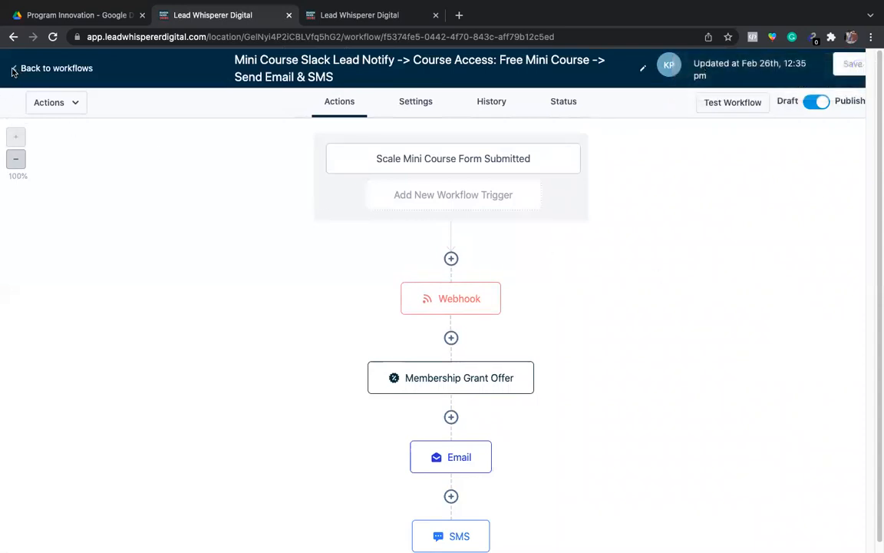
Step: Return to the Lead Notifications list and scroll to the published Mini Course workflow
click(56, 68)
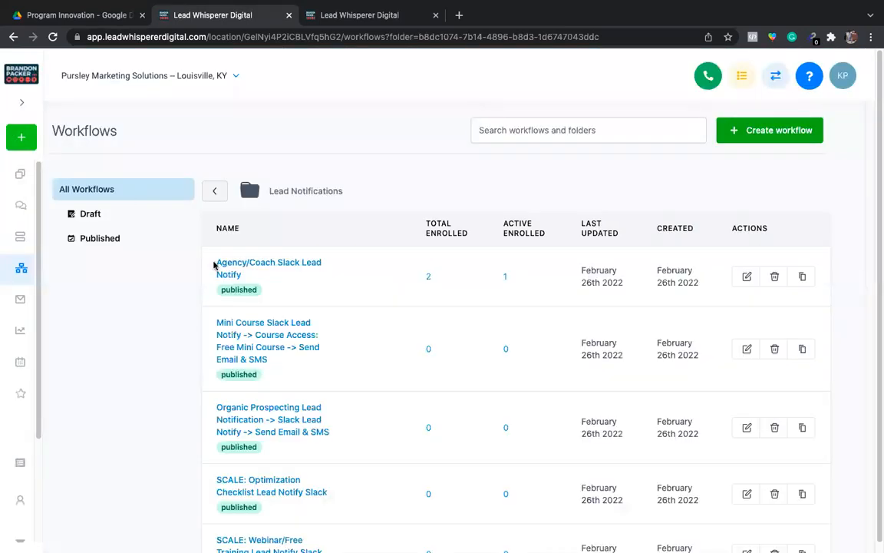
mouse_move(279, 226)
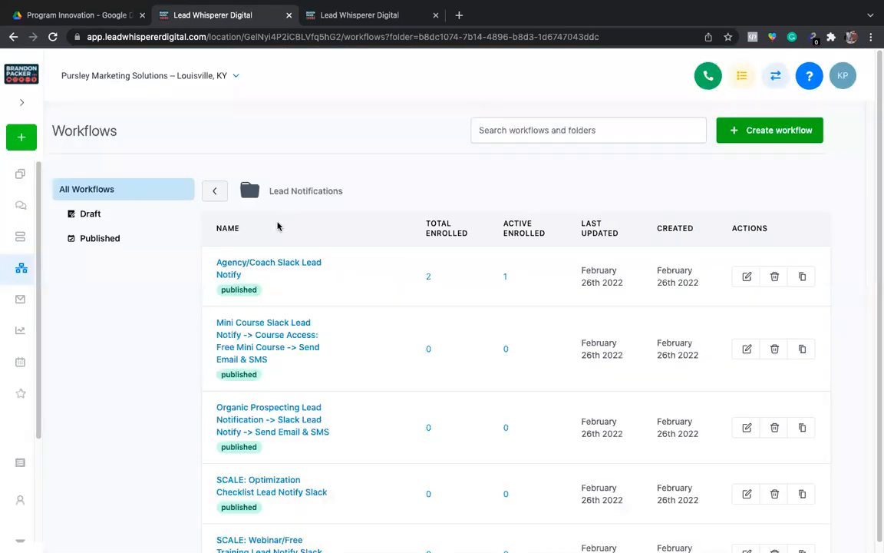
scroll(down, 3)
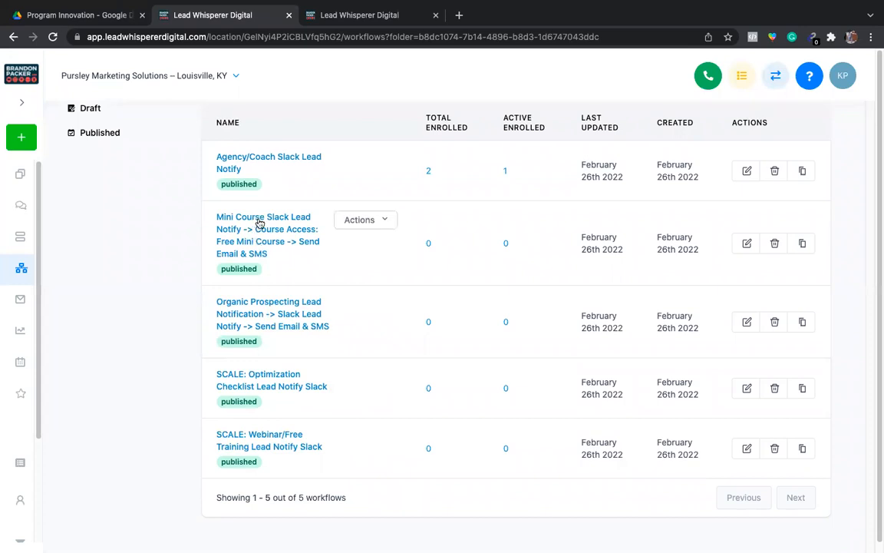
mouse_move(315, 98)
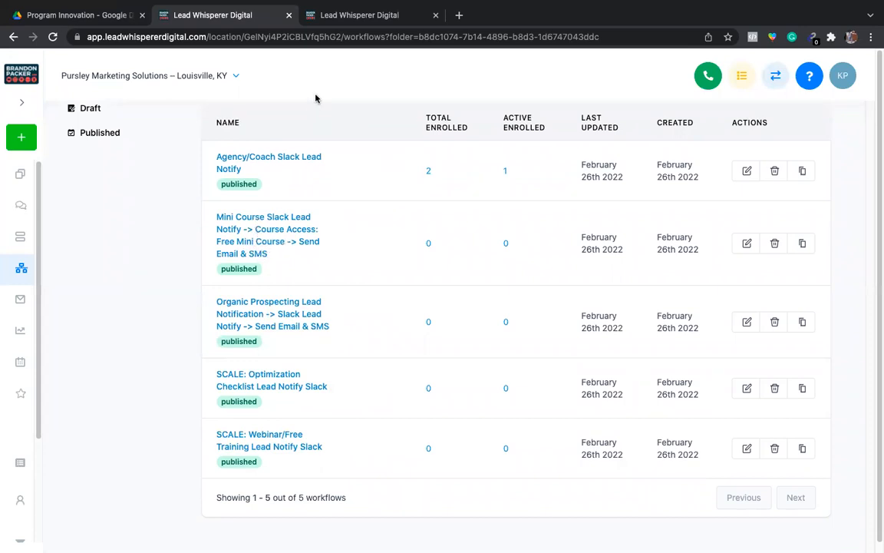
click(372, 15)
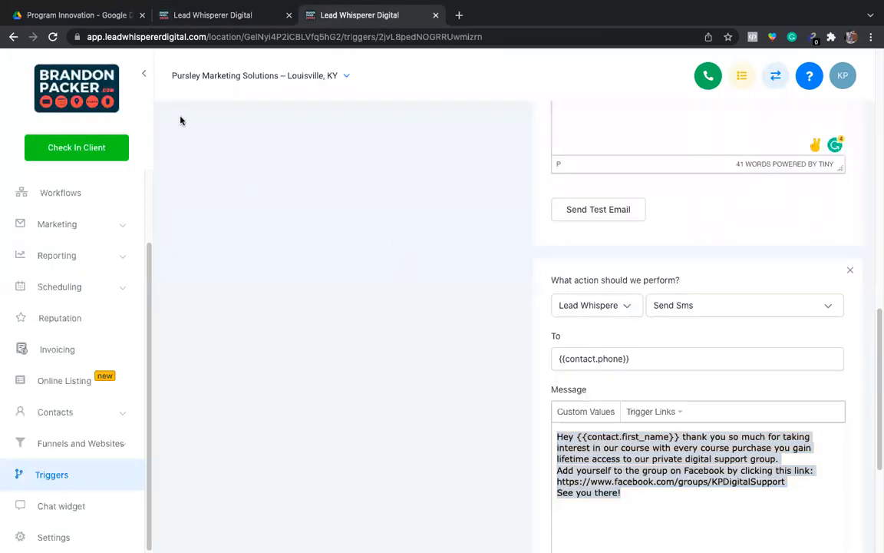
mouse_move(436, 254)
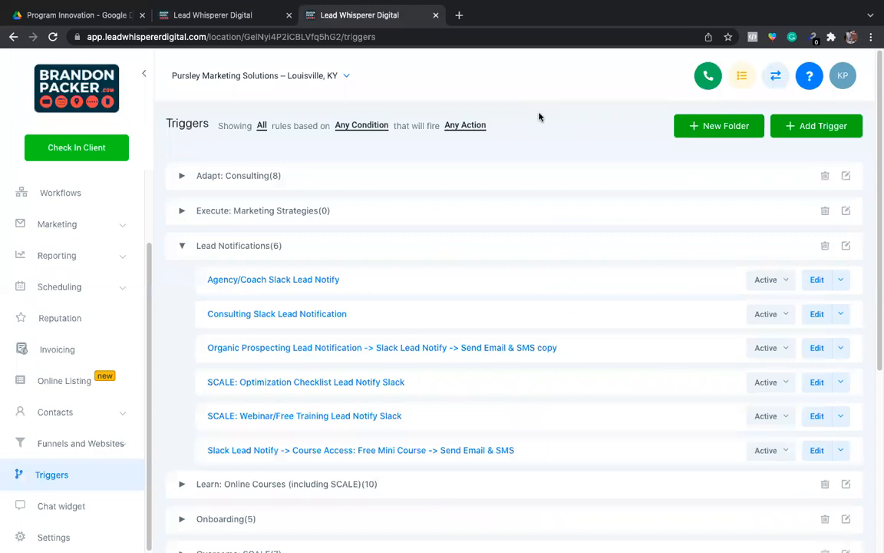
mouse_move(169, 302)
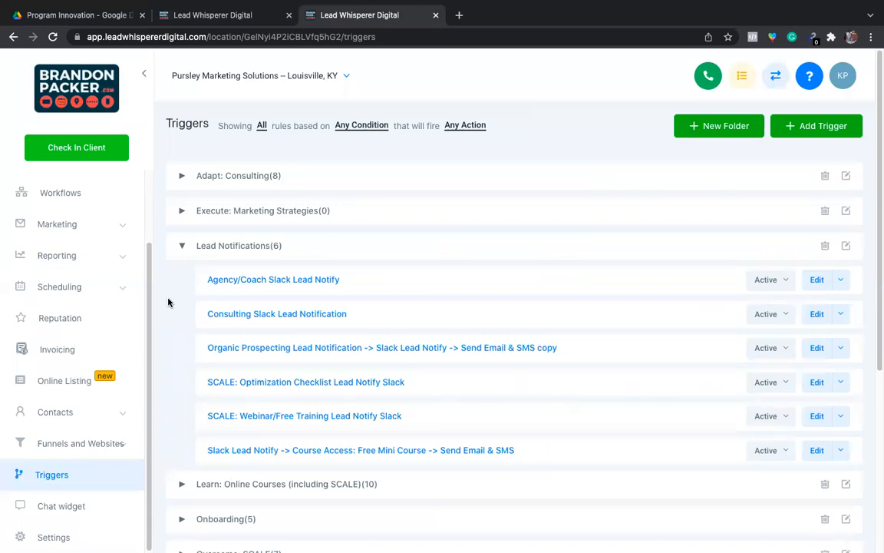
mouse_move(234, 313)
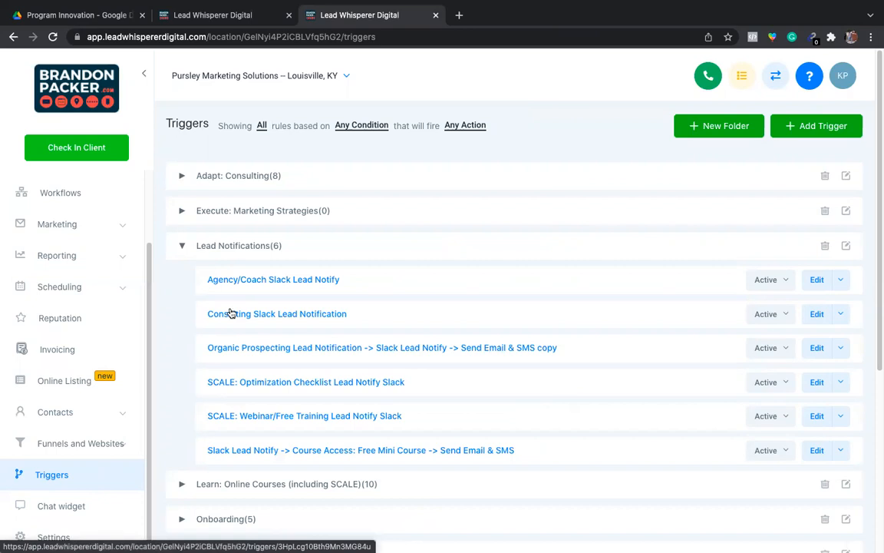
mouse_move(225, 228)
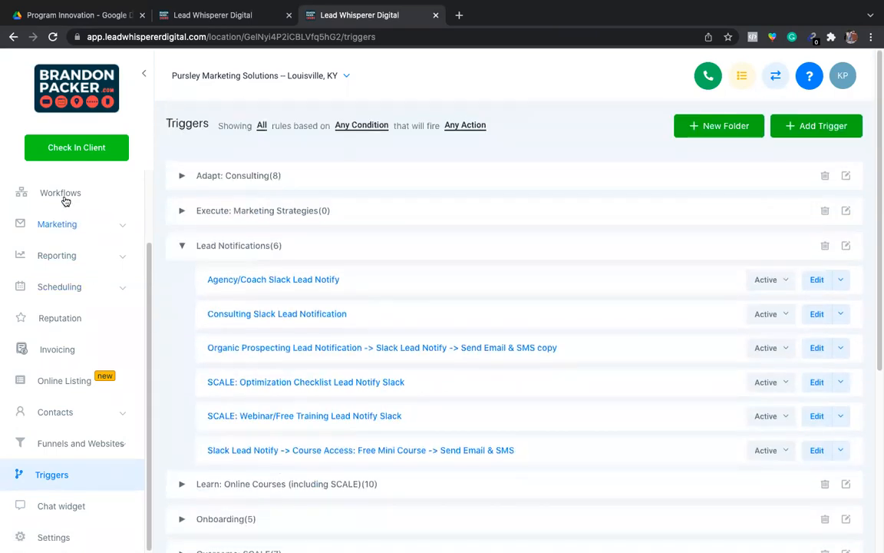
mouse_move(271, 294)
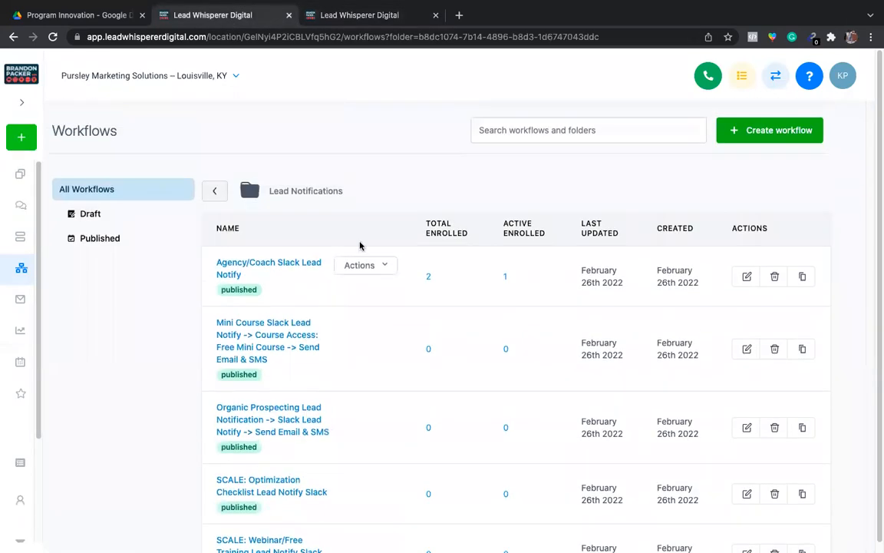
Step: Leave the Lead Notifications folder, peek at the Adapt: Consulting trigger folder, and return to Workflows
click(215, 190)
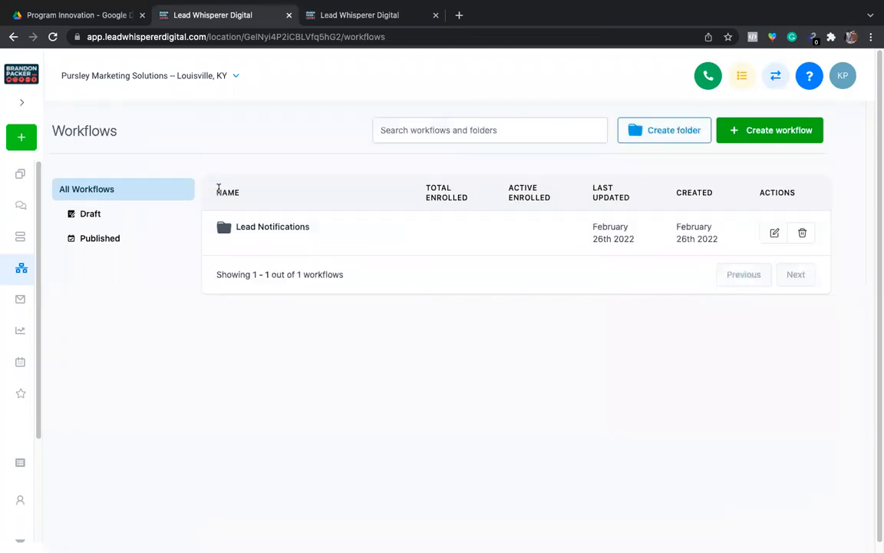
mouse_move(352, 11)
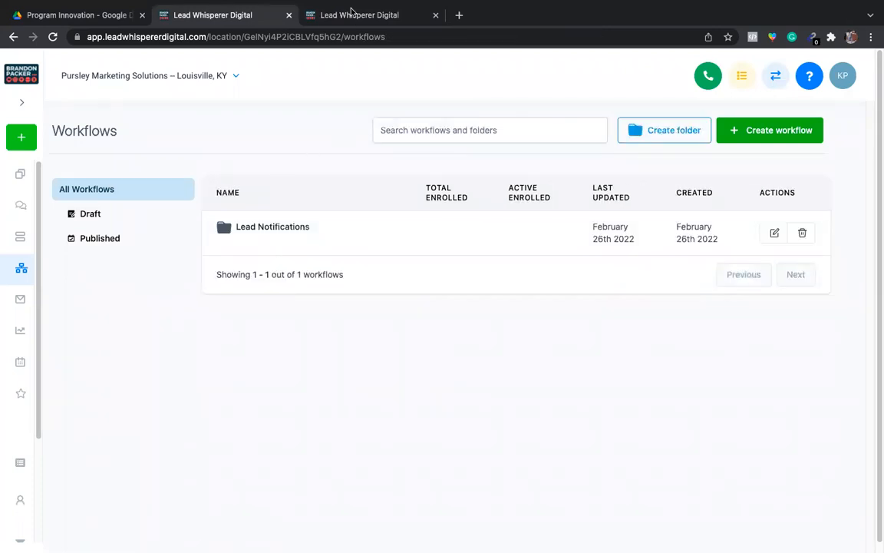
click(358, 15)
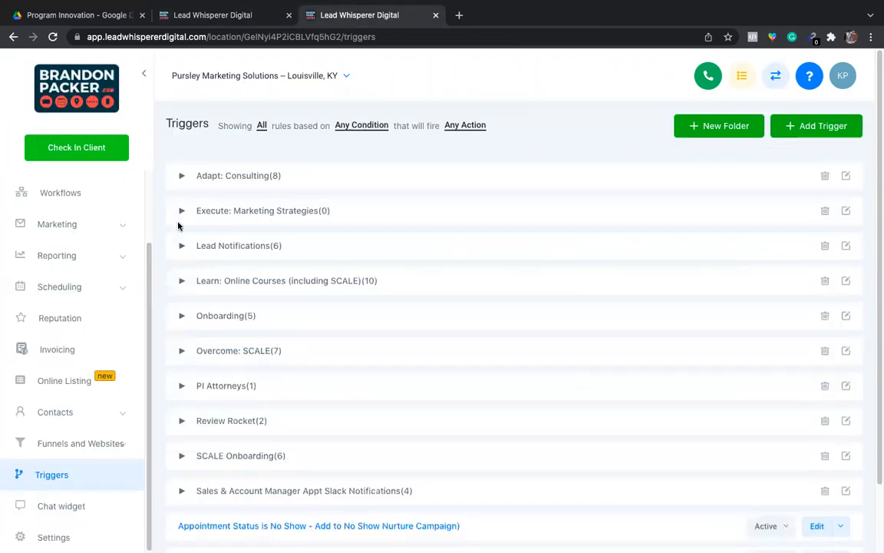
click(182, 175)
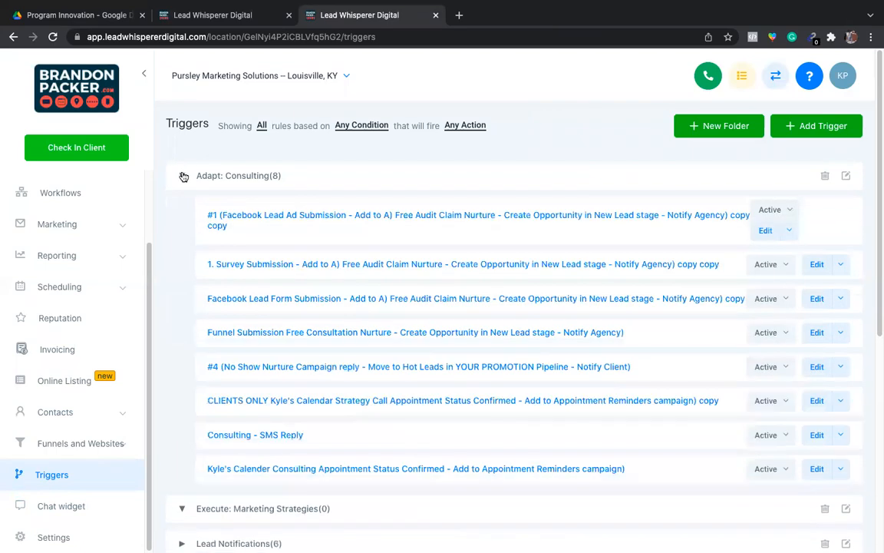
click(182, 175)
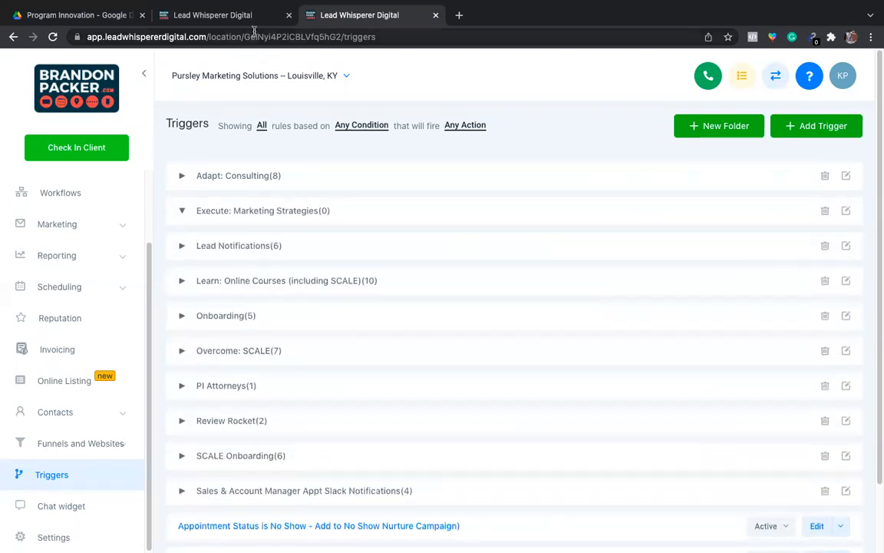
click(60, 193)
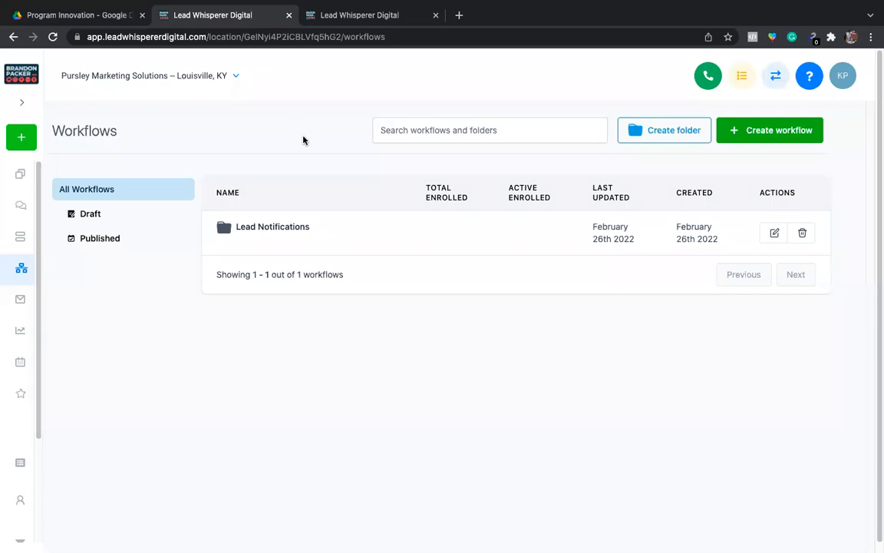